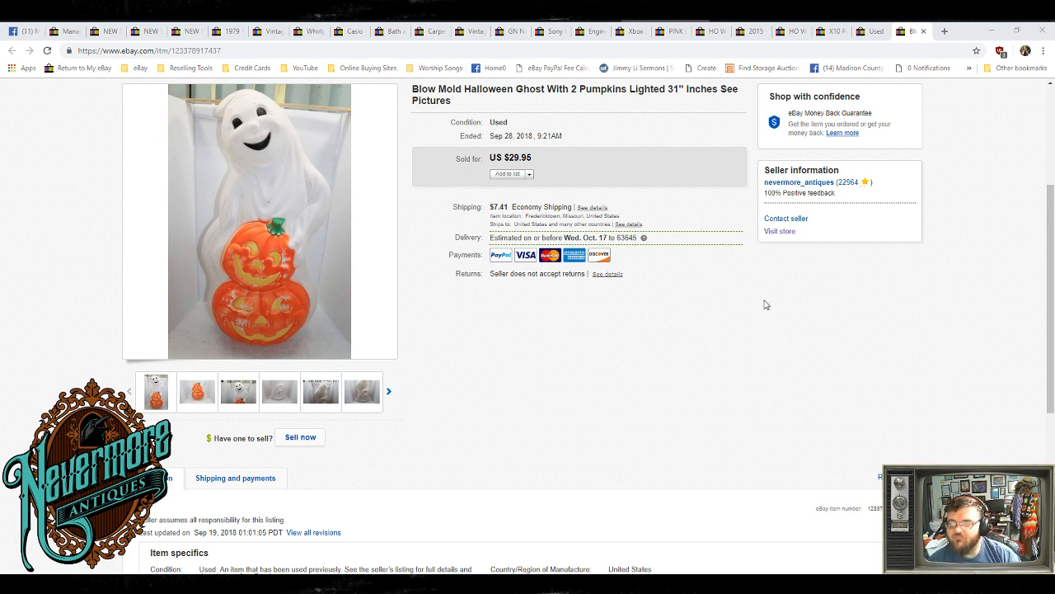
mouse_move(654, 114)
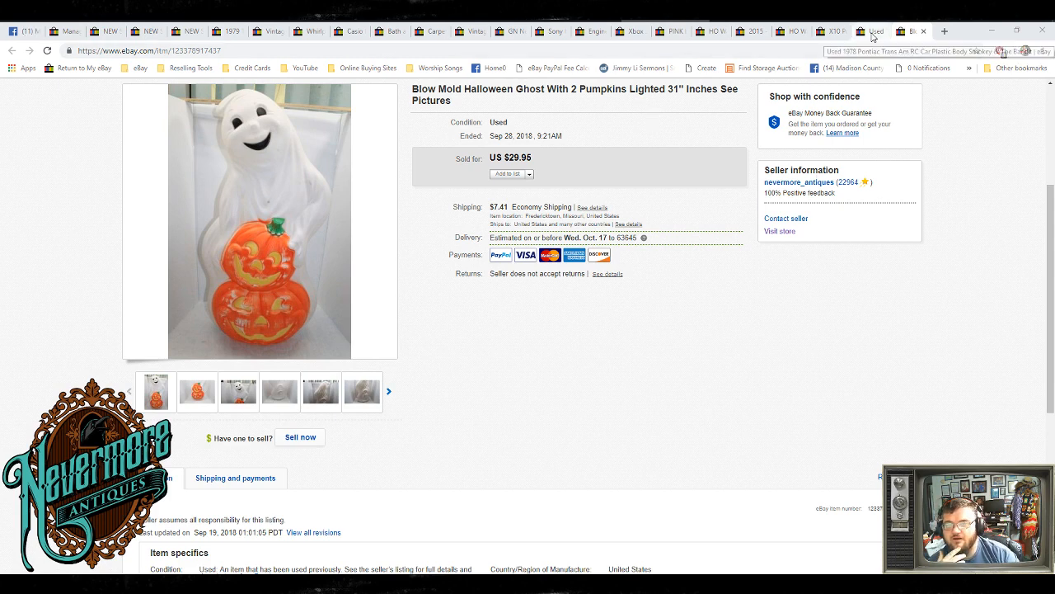
- View the sold 1978 Pontiac Trans Am RC car body listing at $29.95
click(870, 31)
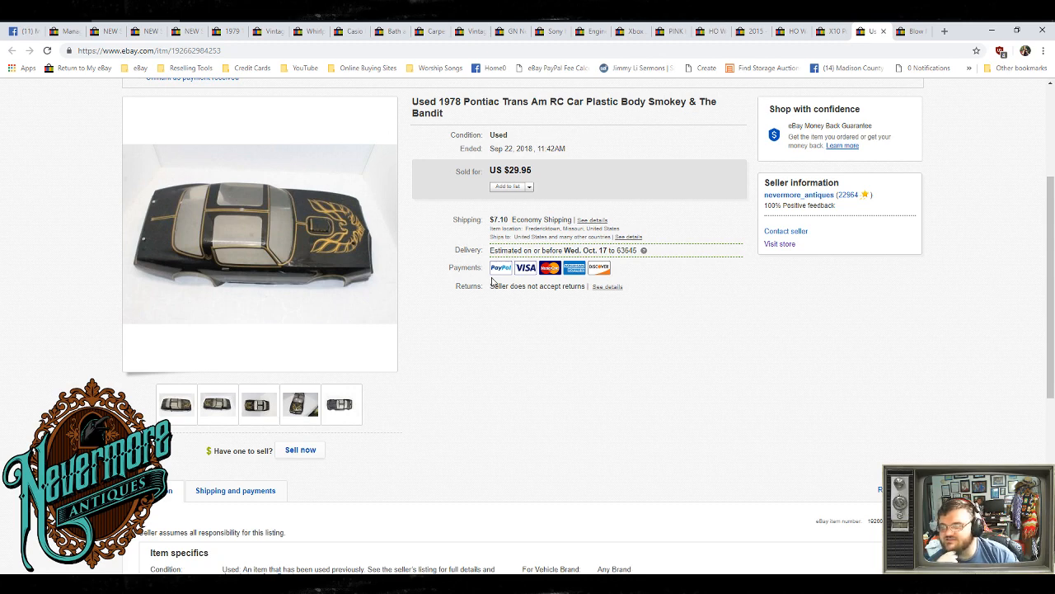
mouse_move(500, 267)
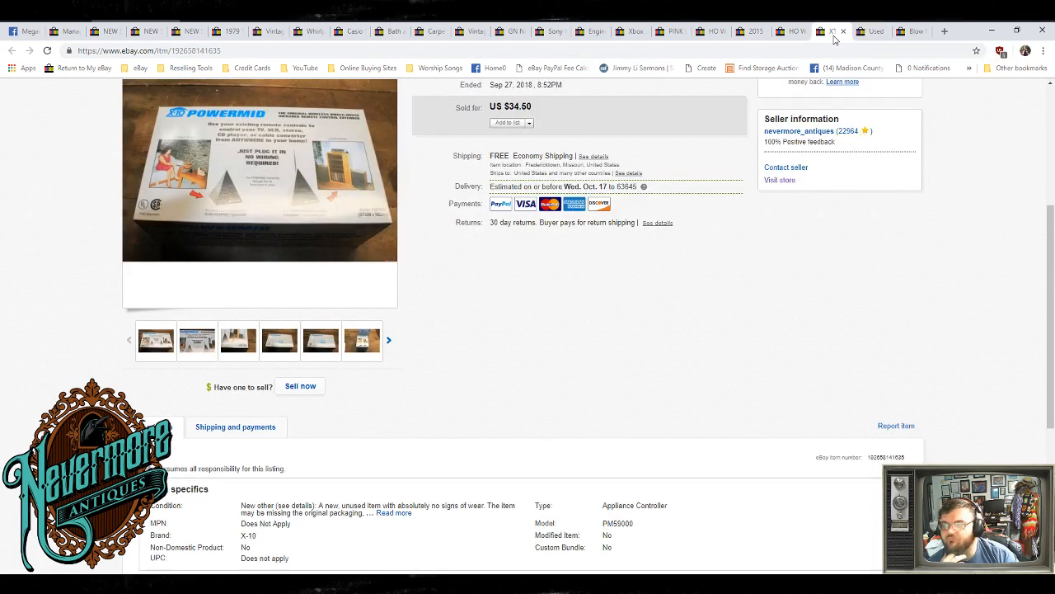
mouse_move(313, 169)
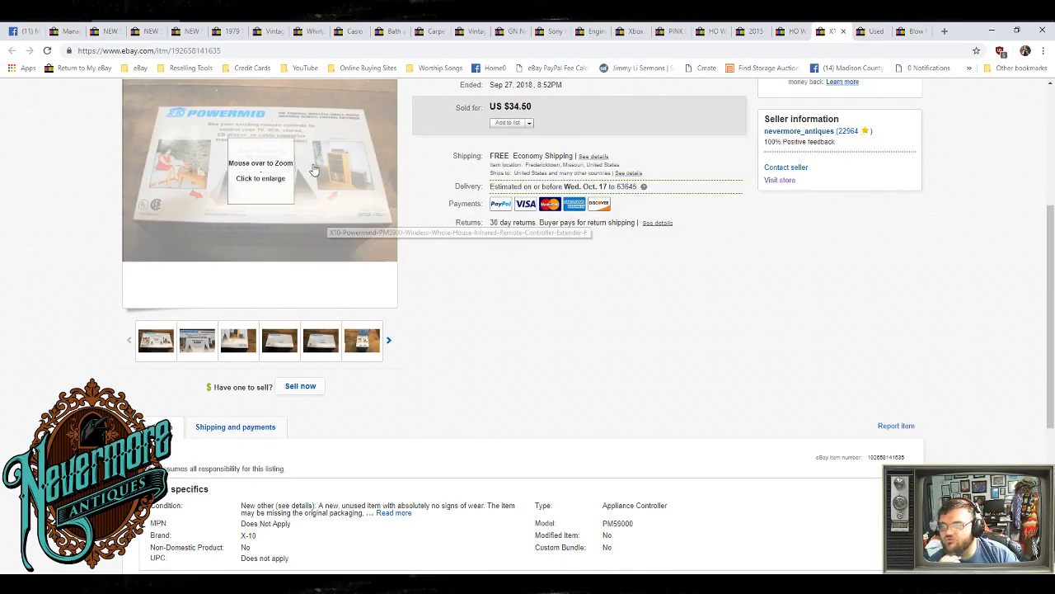
mouse_move(288, 155)
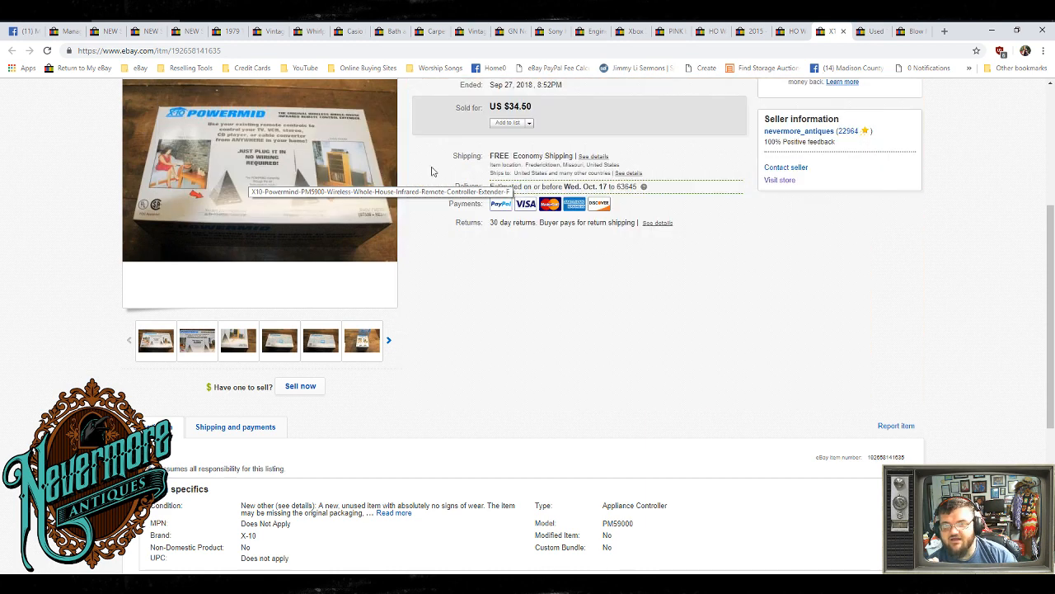
mouse_move(792, 31)
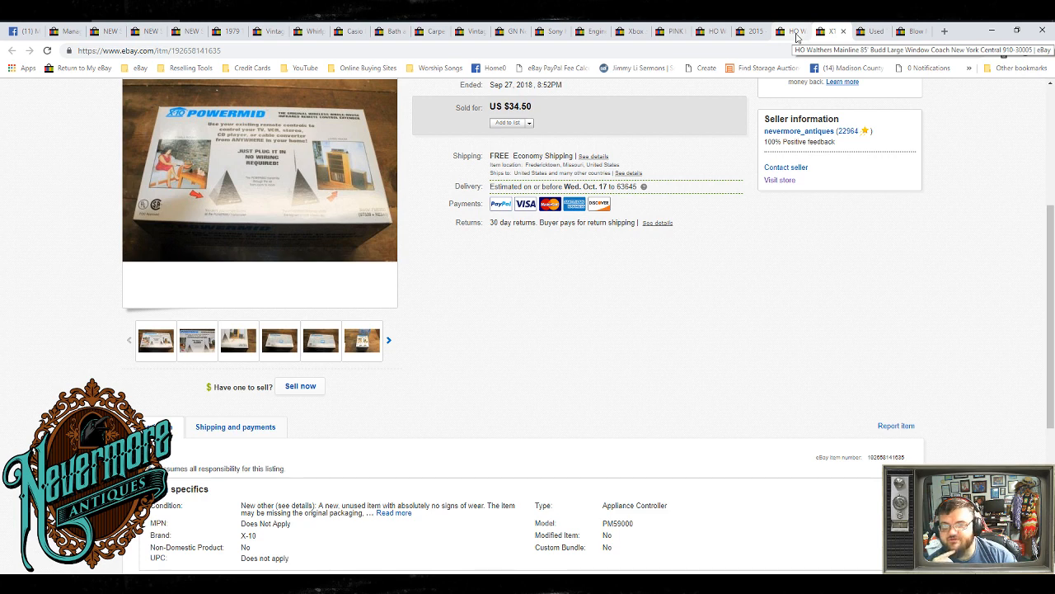
- View the sold Walthers large window coach, then the Escalade hood latch listing at $34.95
click(793, 30)
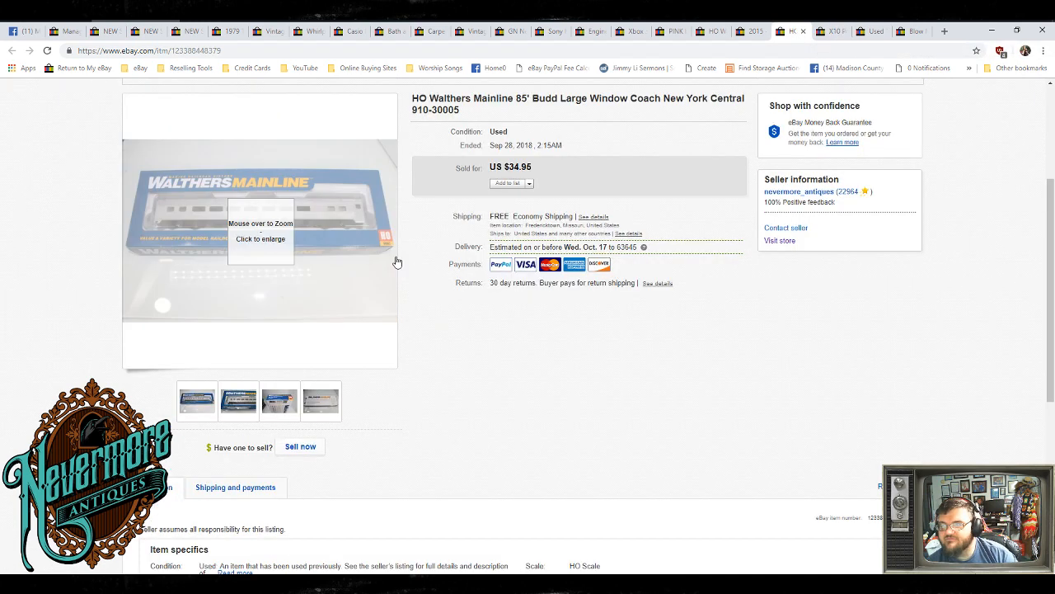
mouse_move(790, 315)
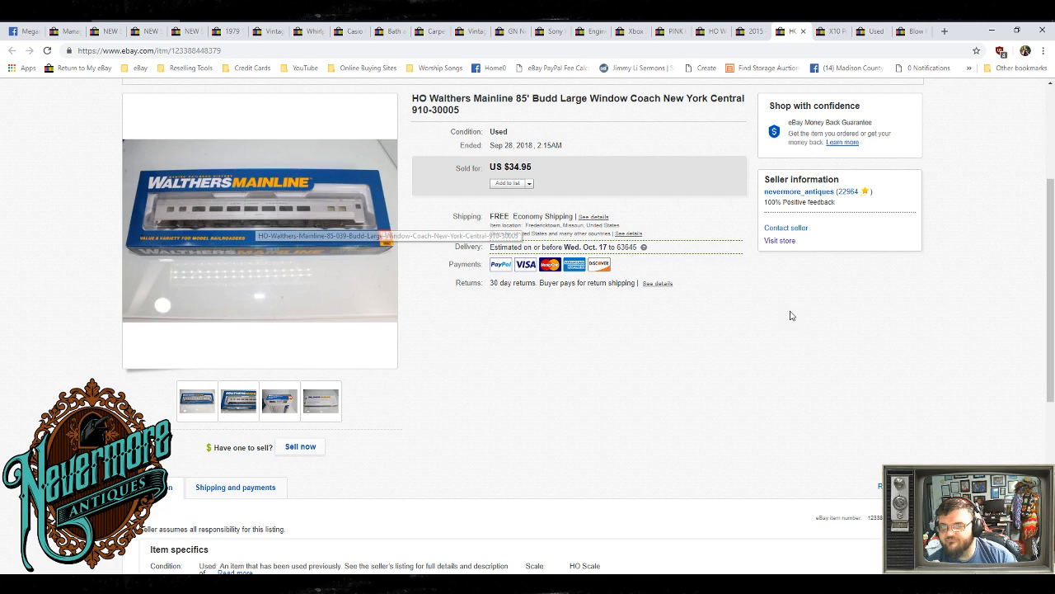
mouse_move(812, 330)
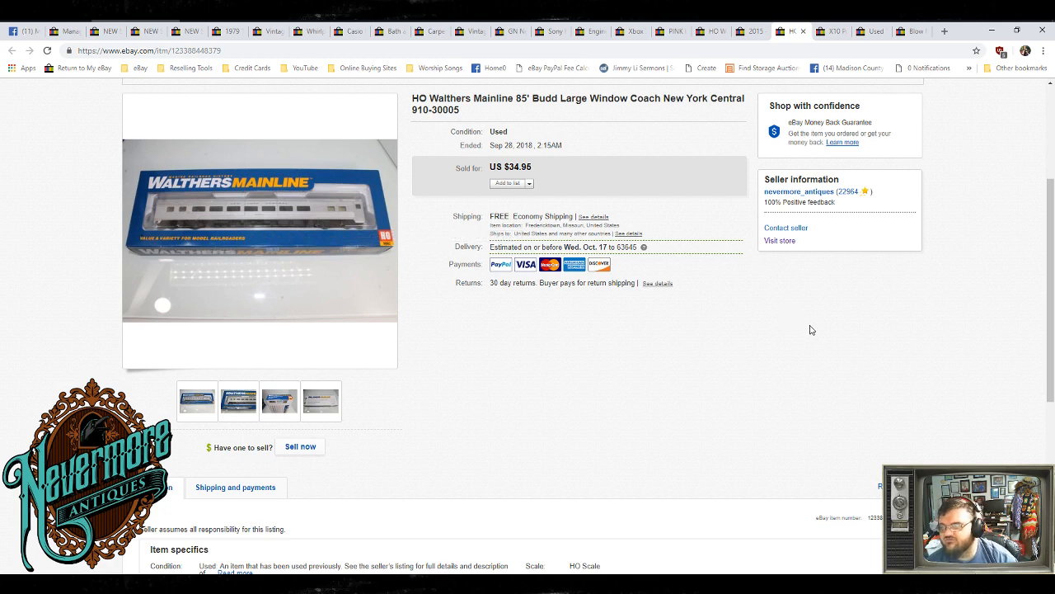
mouse_move(623, 296)
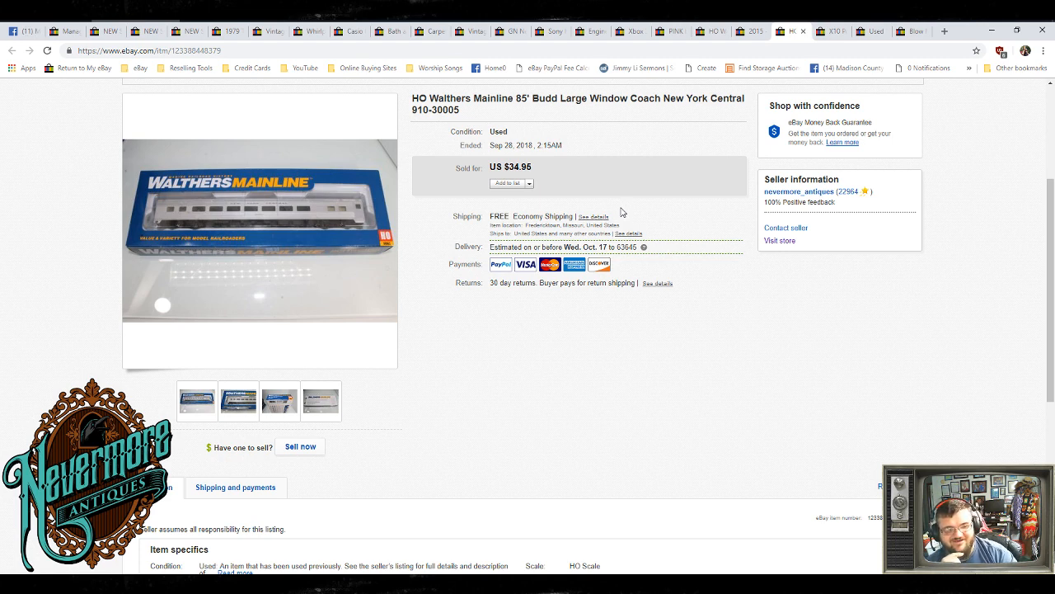
mouse_move(749, 39)
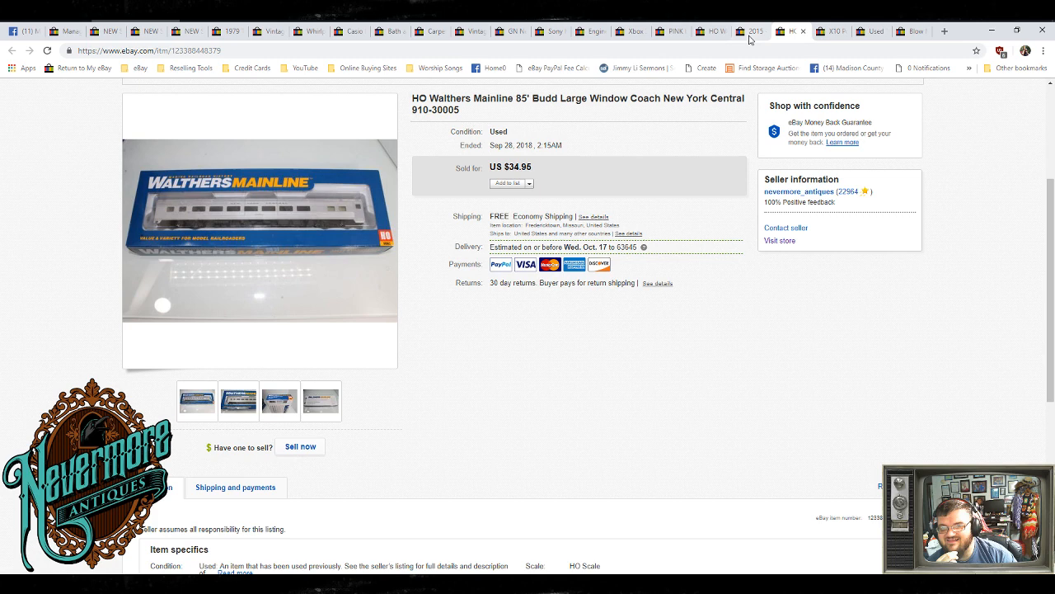
click(751, 32)
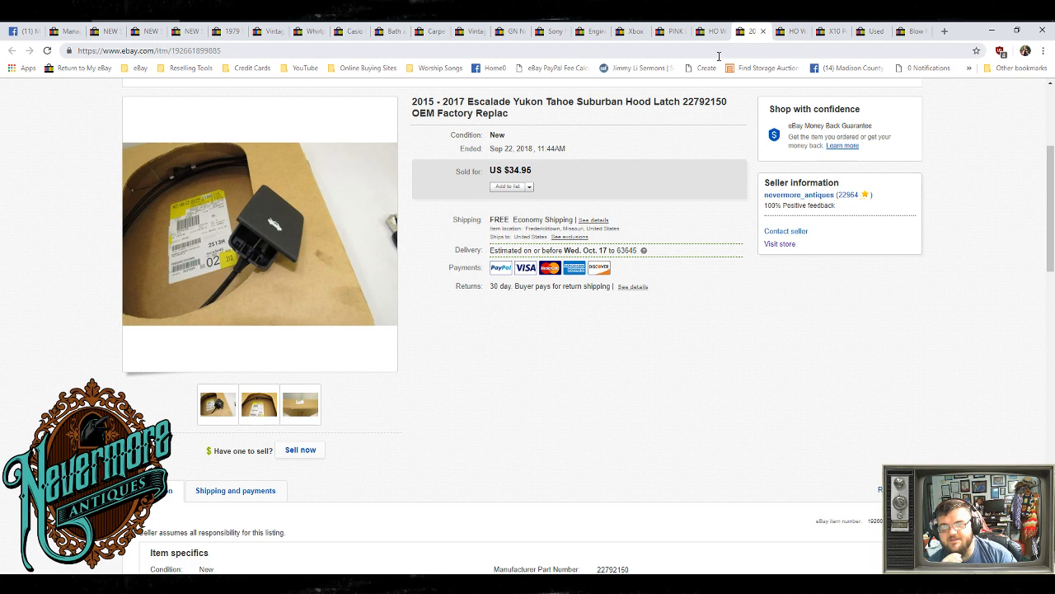
mouse_move(713, 31)
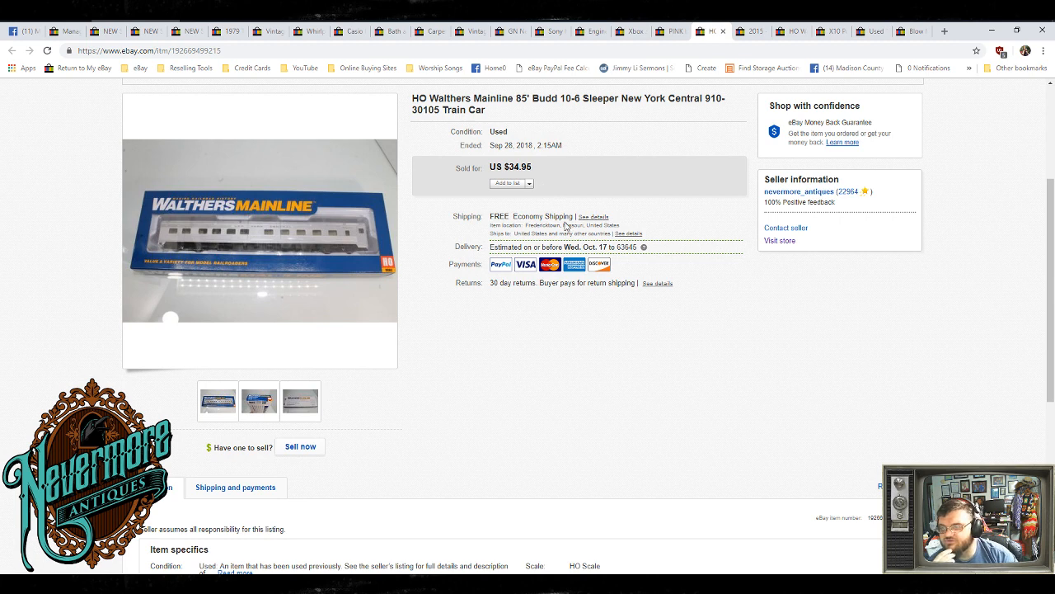
mouse_move(601, 148)
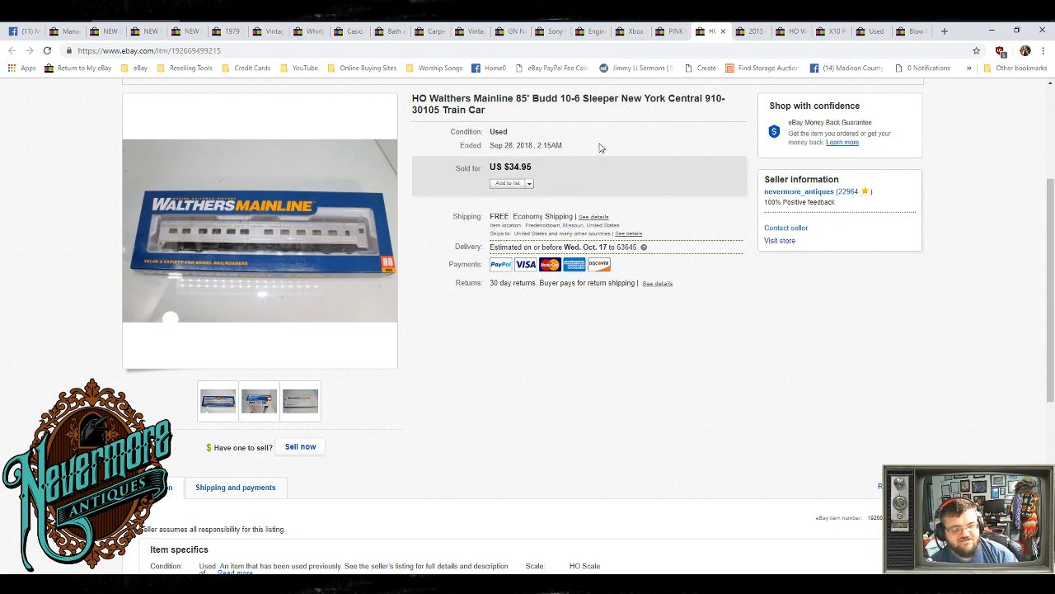
mouse_move(672, 32)
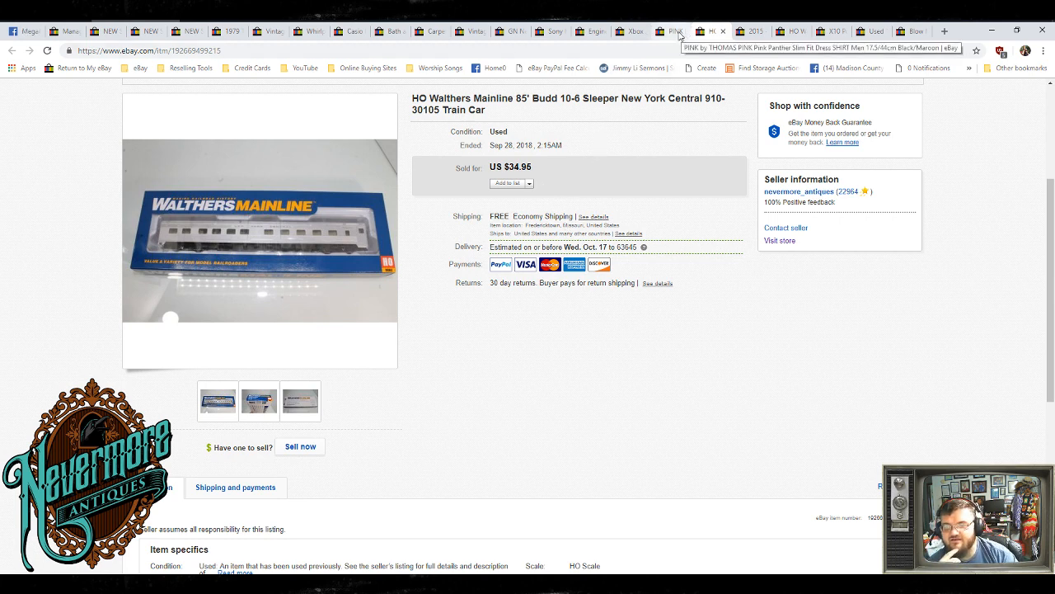
- View the sold Thomas Pink shirt, Xbox 360 Guitar Hero guitar and ACDelco engine control module ($49.95) listings
click(669, 31)
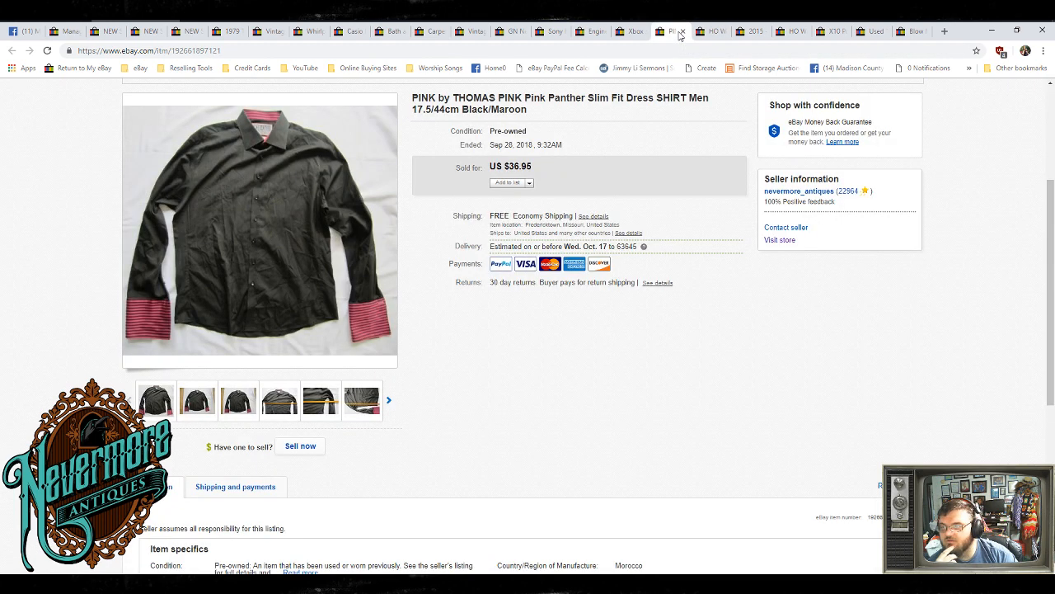
mouse_move(609, 153)
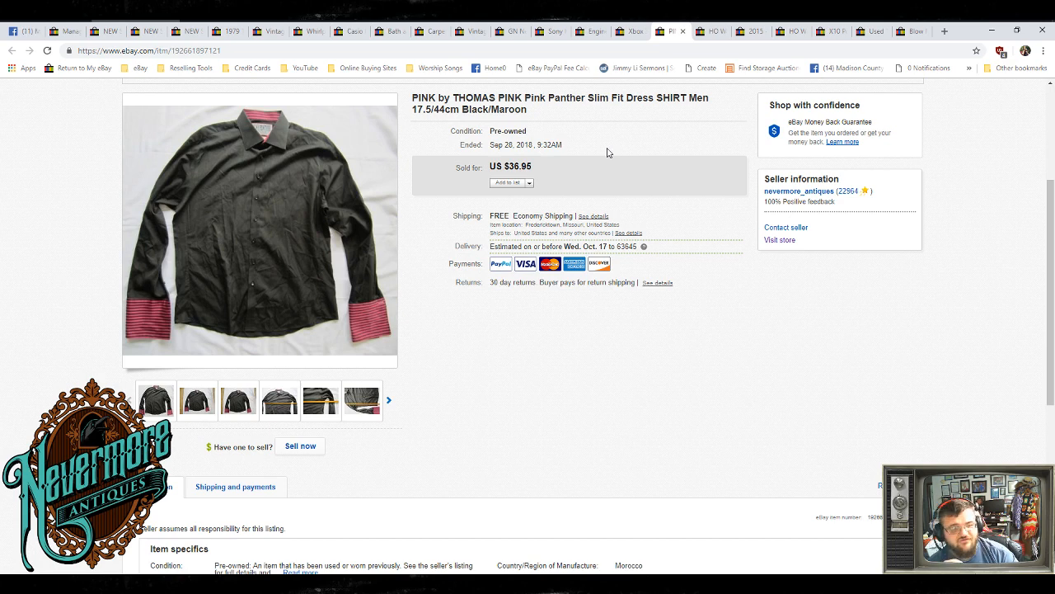
mouse_move(599, 161)
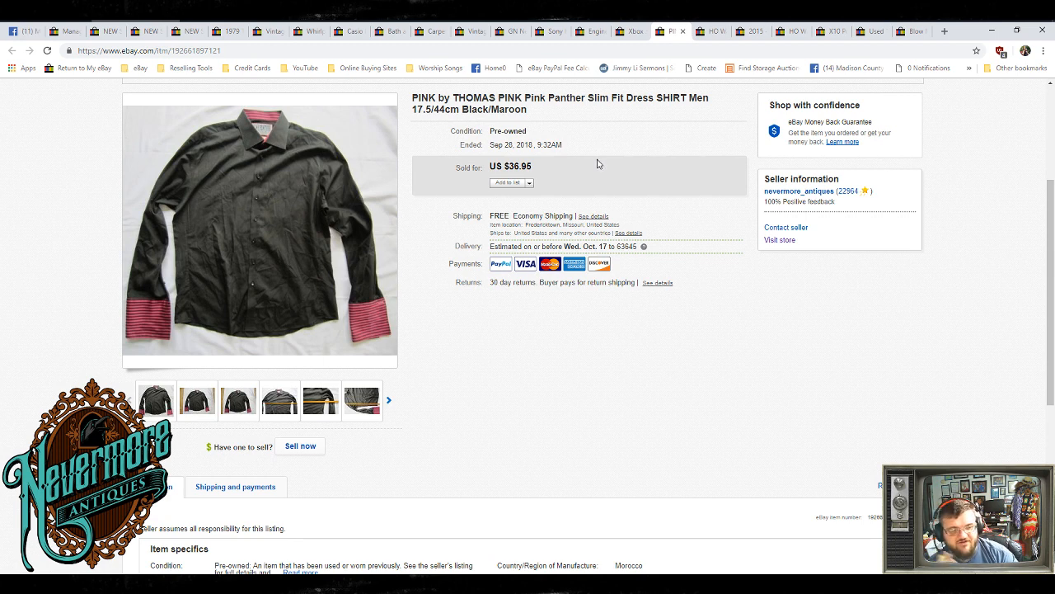
mouse_move(647, 115)
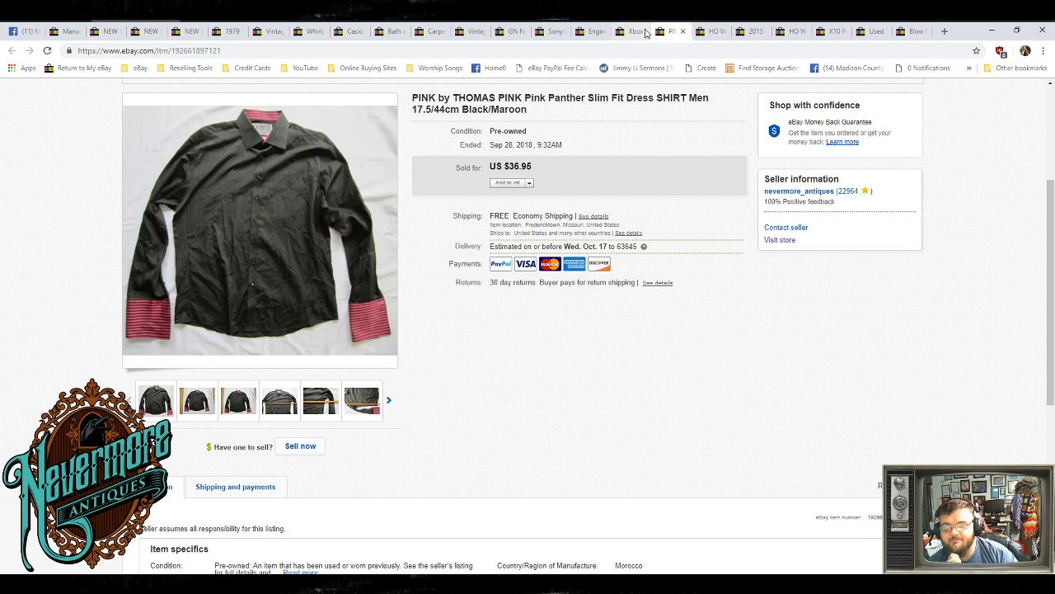
click(631, 31)
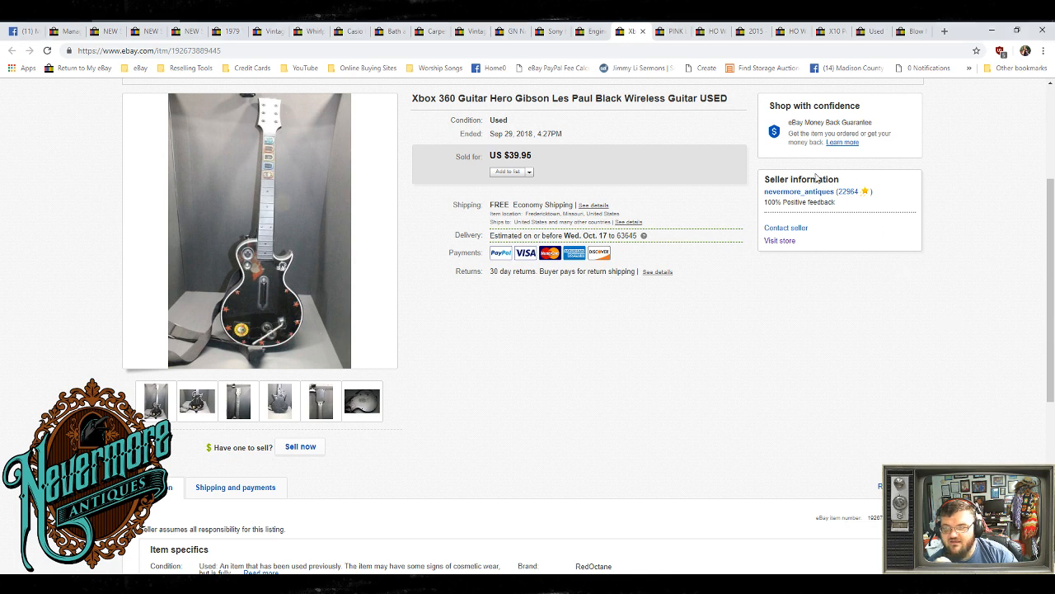
mouse_move(623, 158)
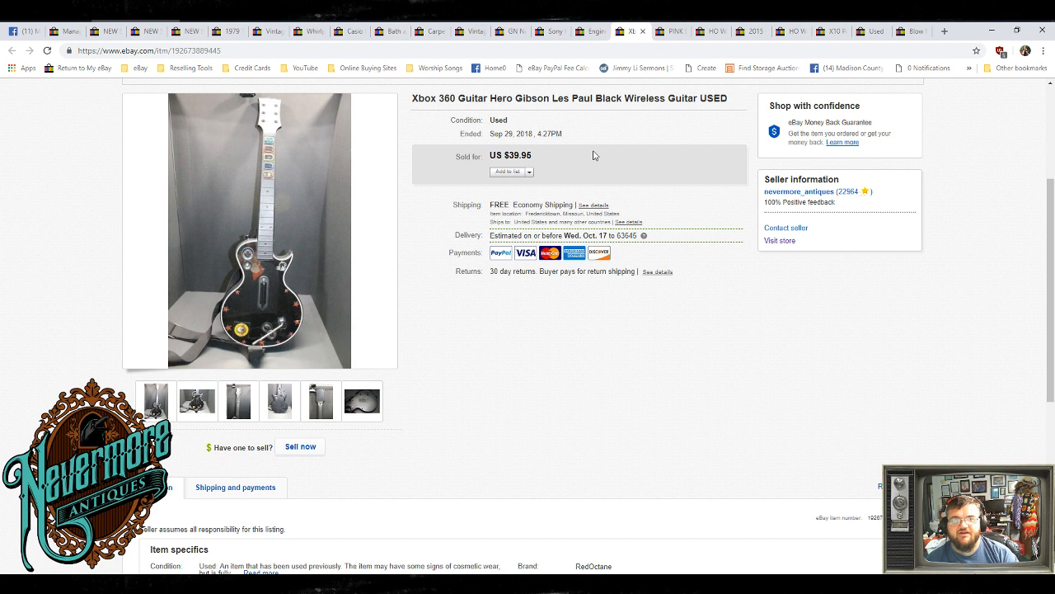
mouse_move(520, 189)
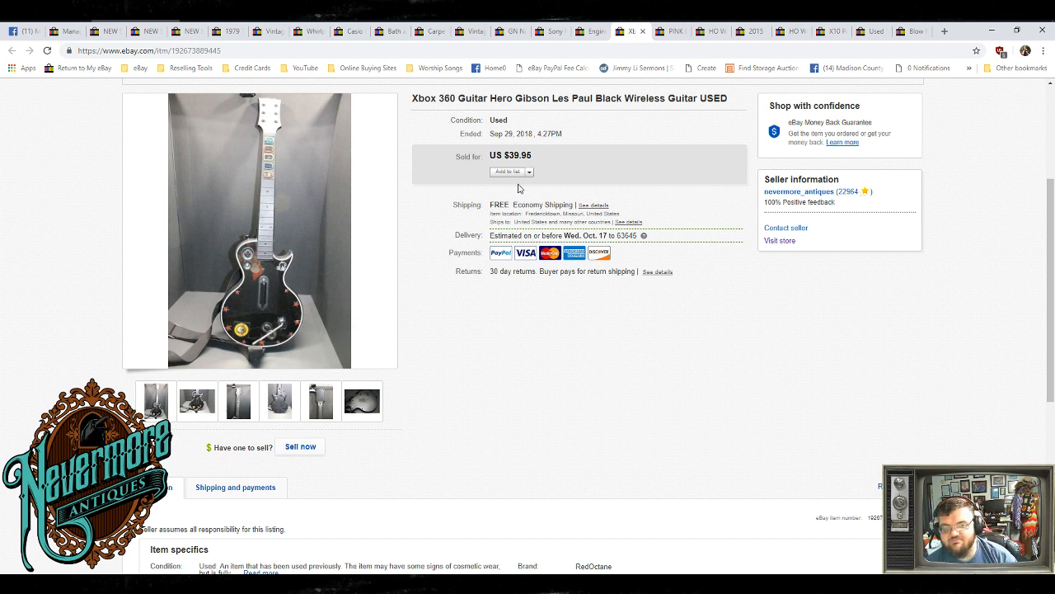
mouse_move(427, 203)
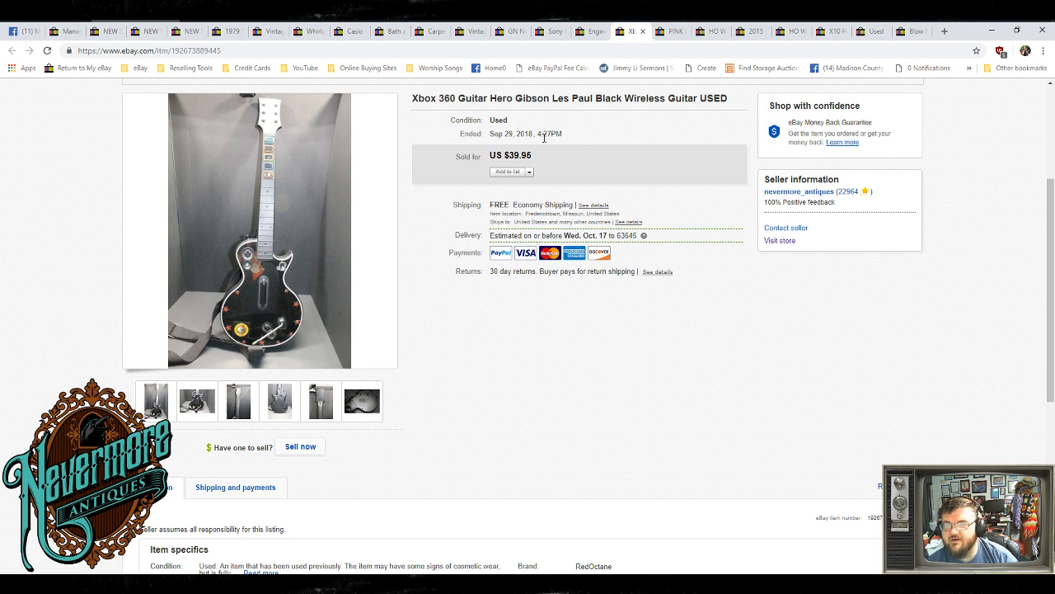
click(590, 32)
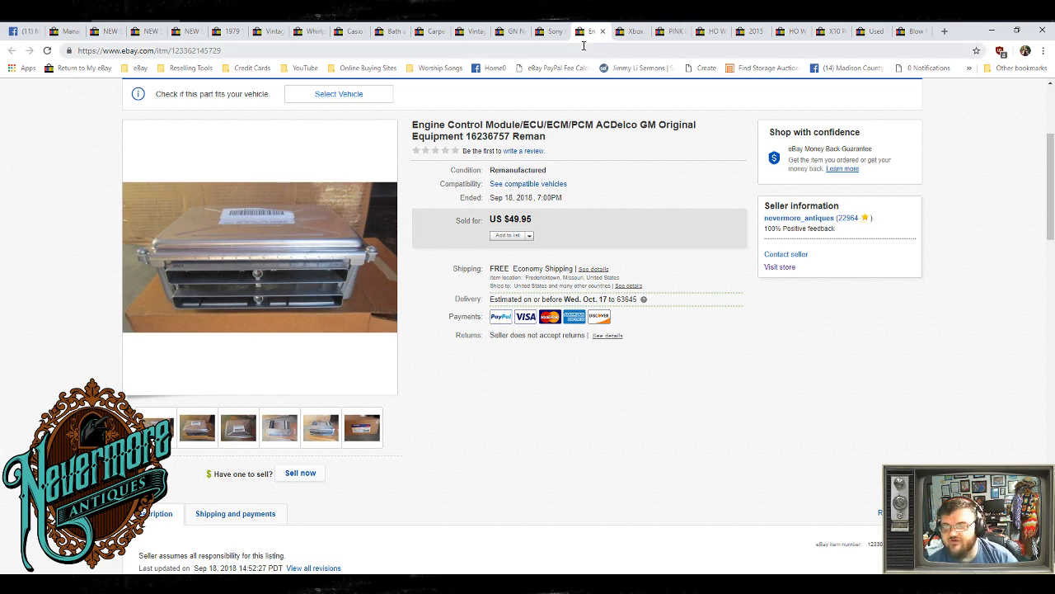
mouse_move(551, 31)
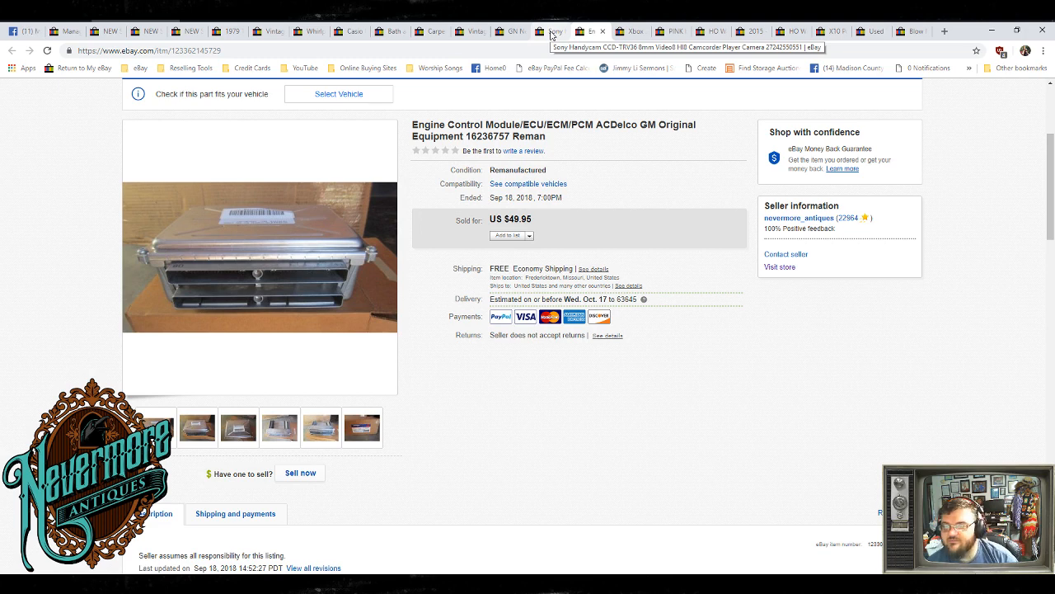
click(551, 32)
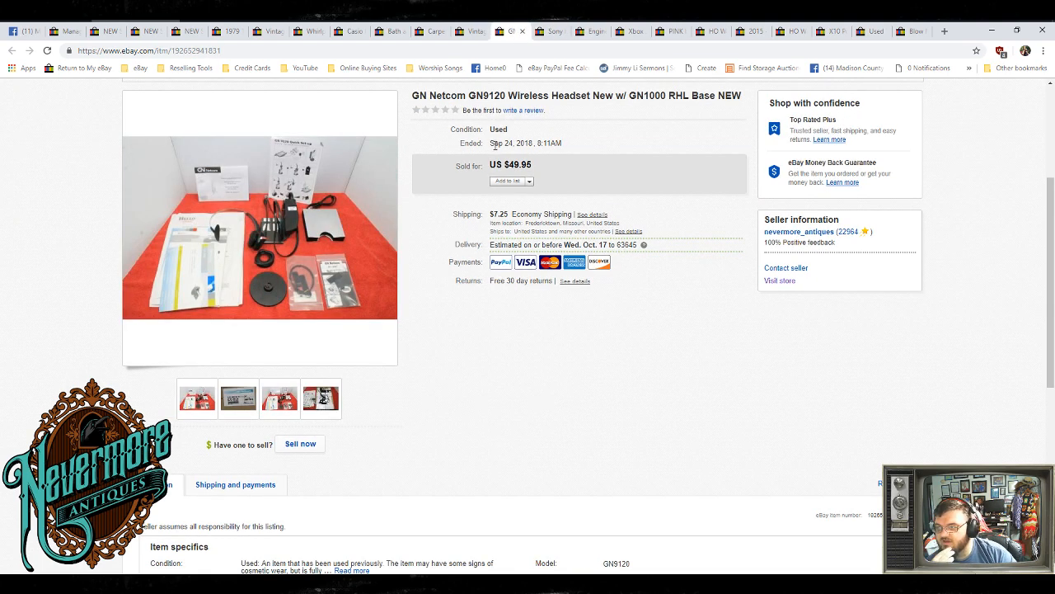
mouse_move(521, 275)
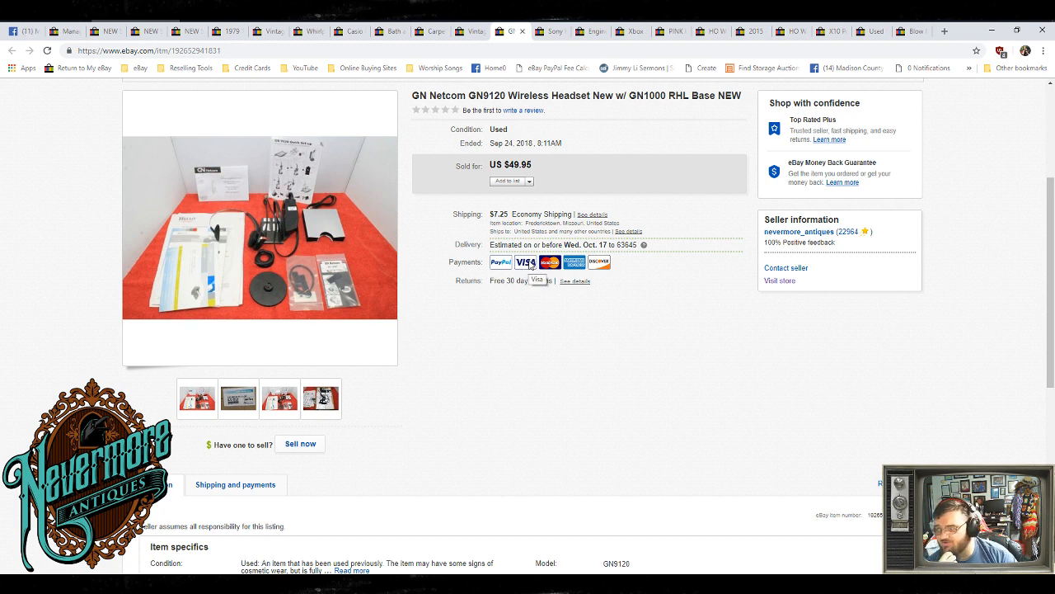
mouse_move(444, 348)
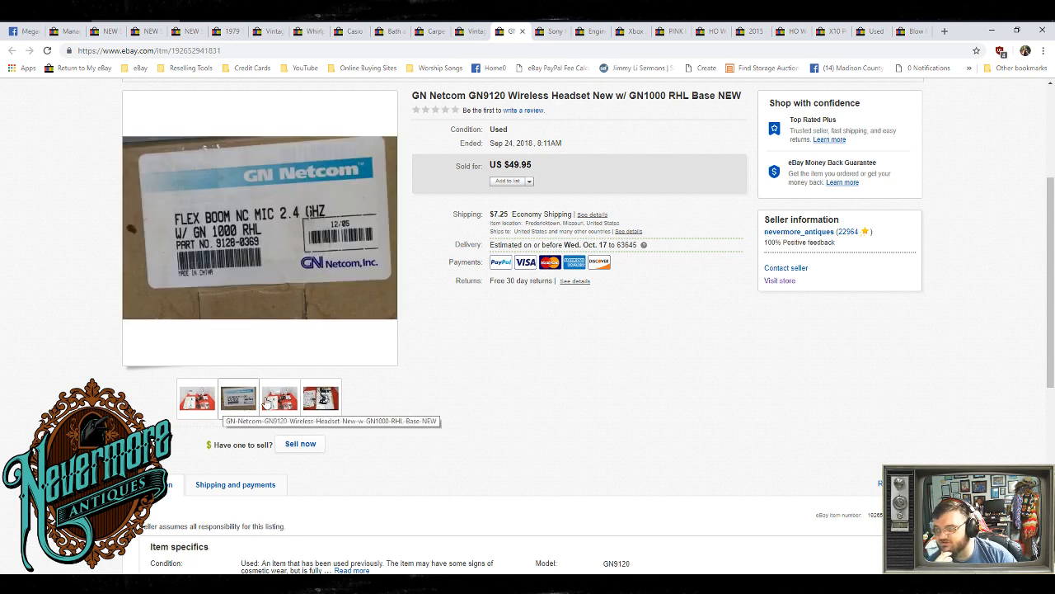
click(280, 397)
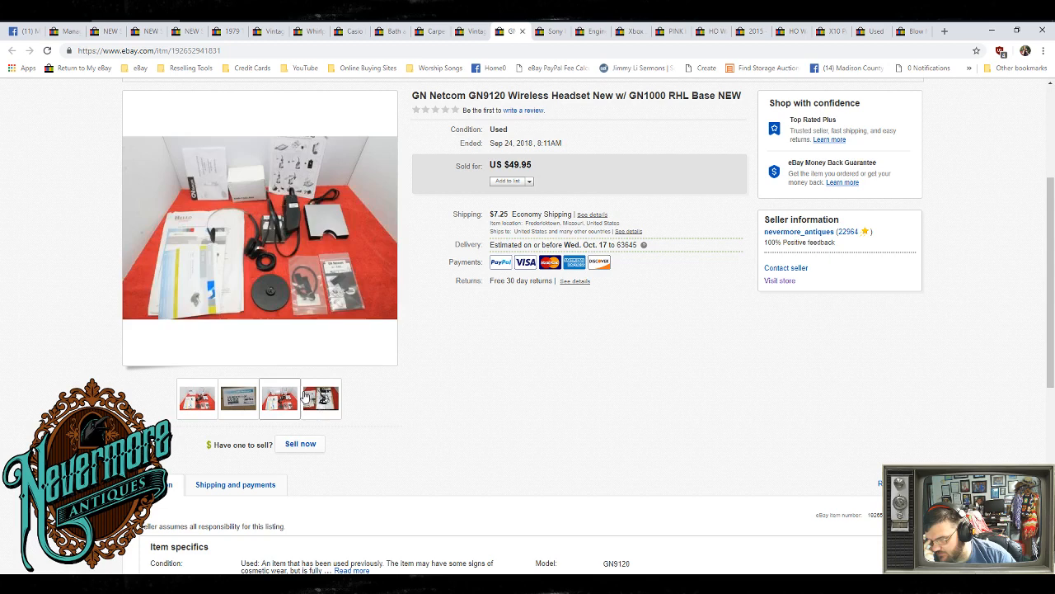
click(321, 398)
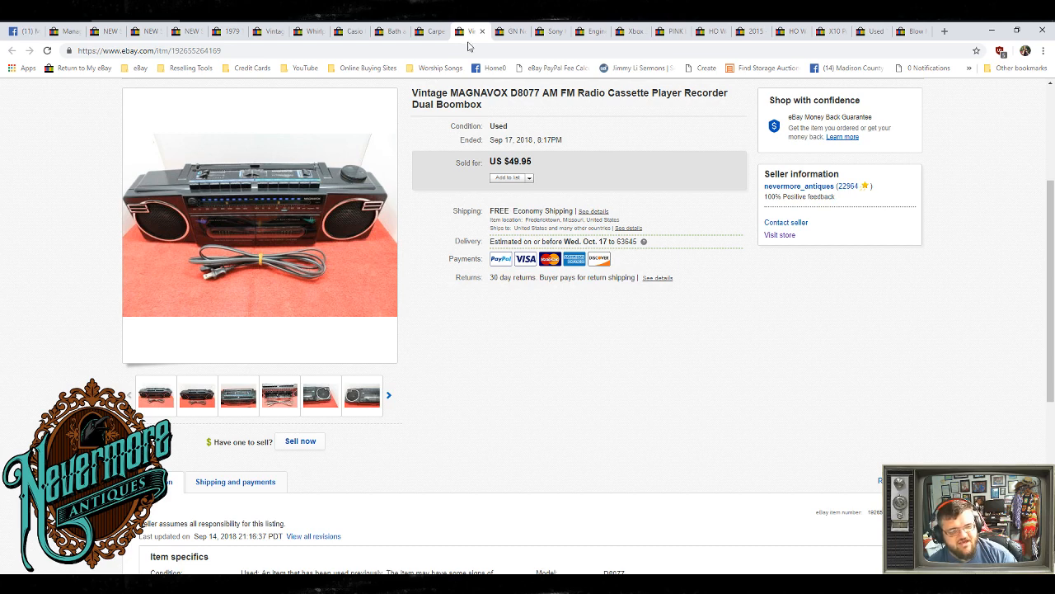
click(429, 31)
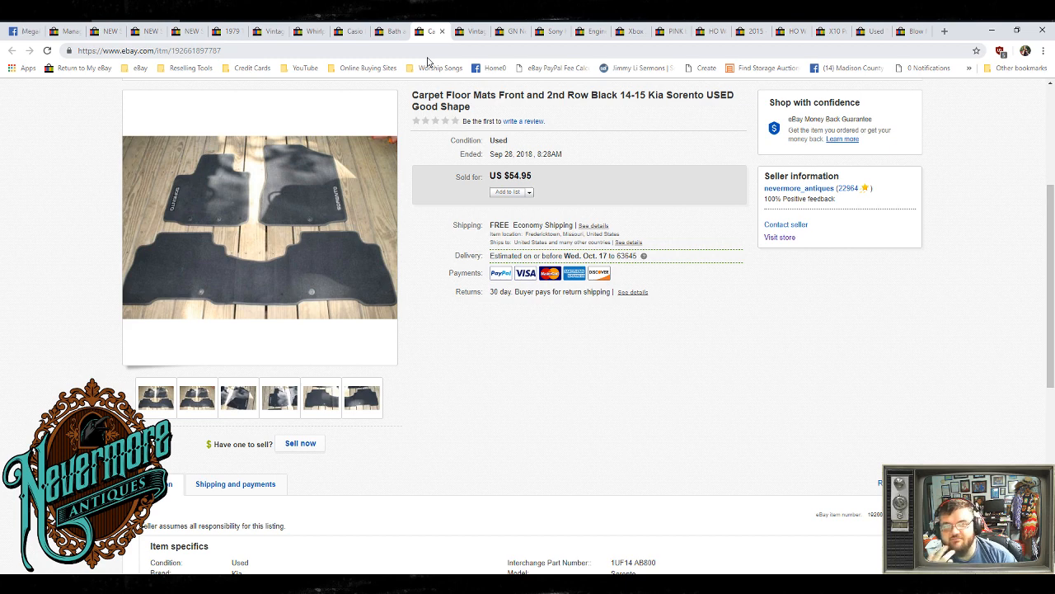
mouse_move(527, 77)
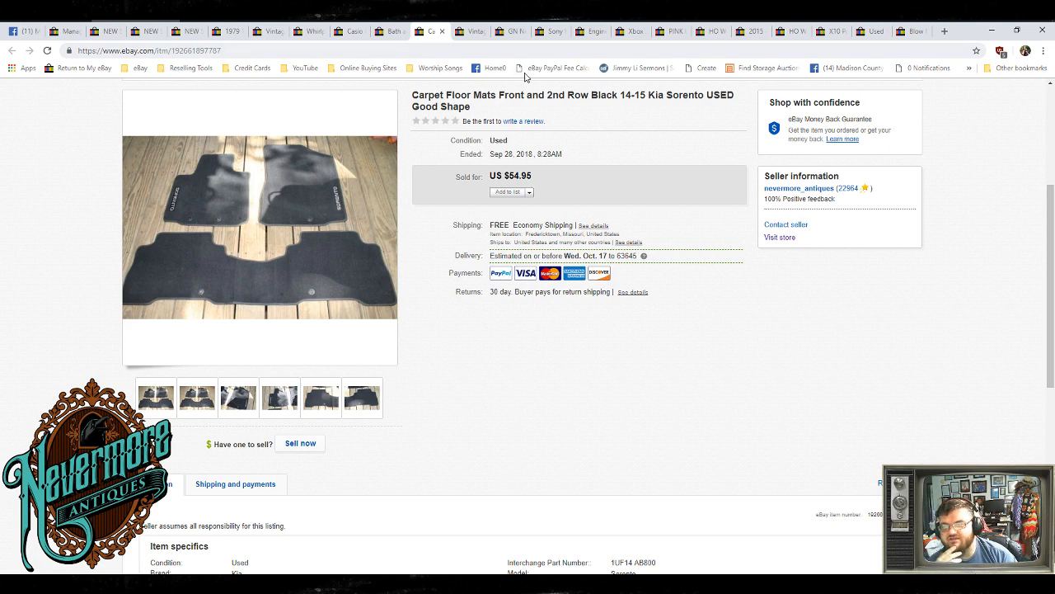
mouse_move(390, 31)
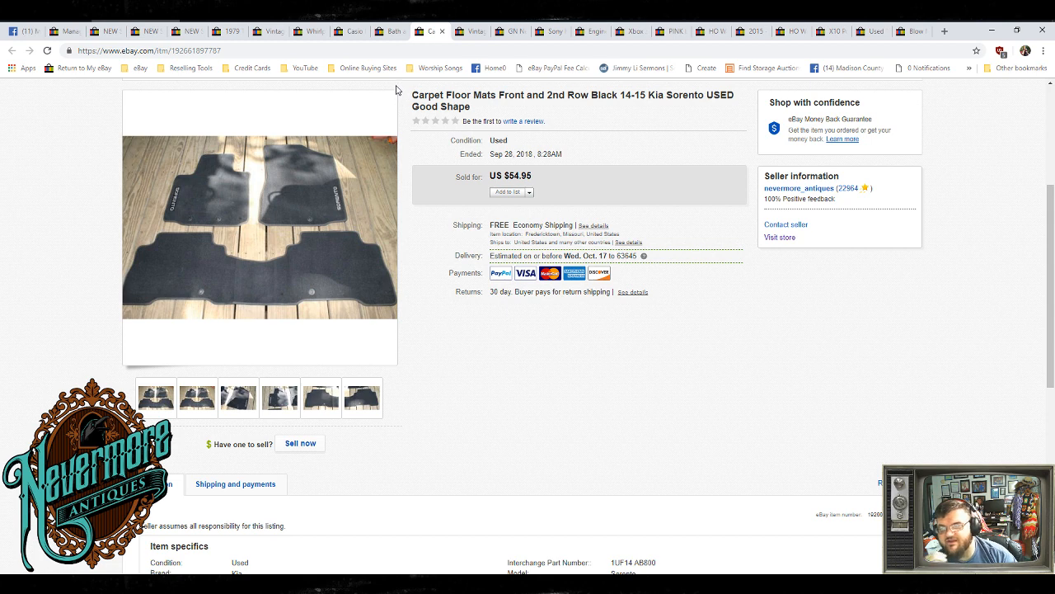
mouse_move(390, 31)
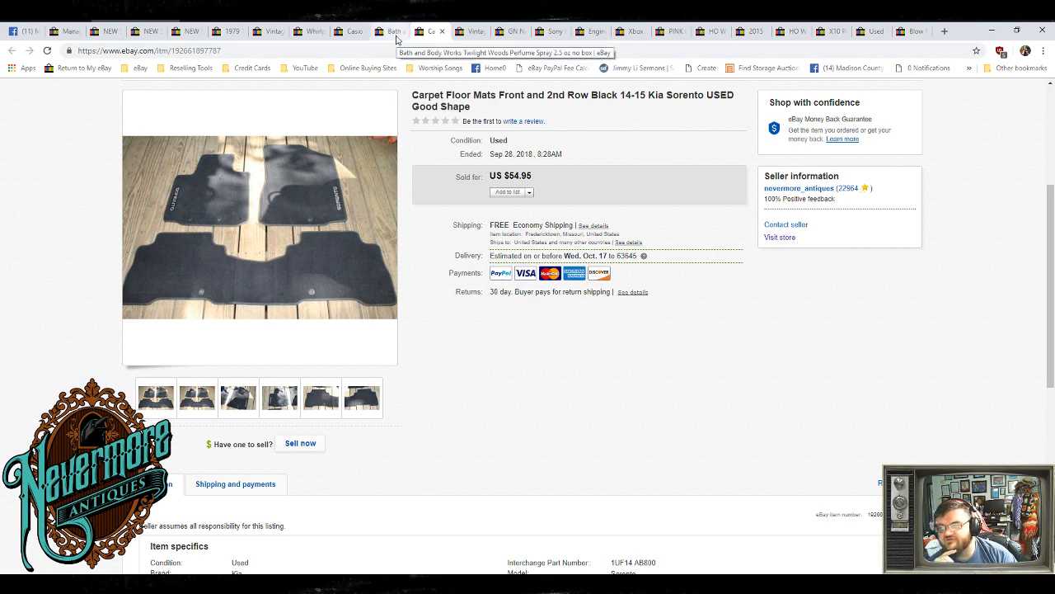
- View the sold Bath and Body Works Twilight Woods perfume spray listing at $59.95
click(392, 31)
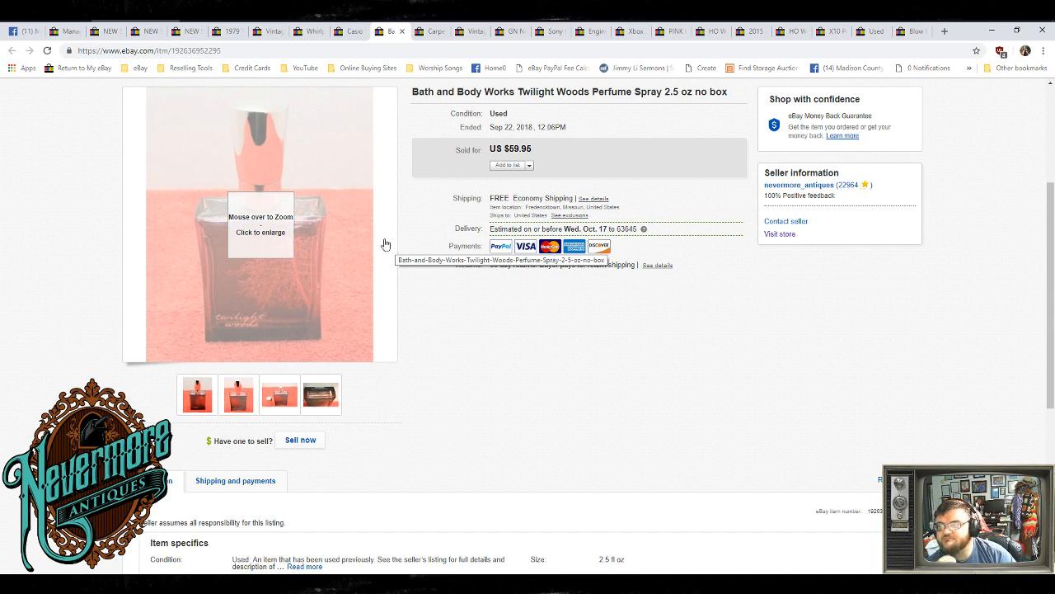
mouse_move(567, 435)
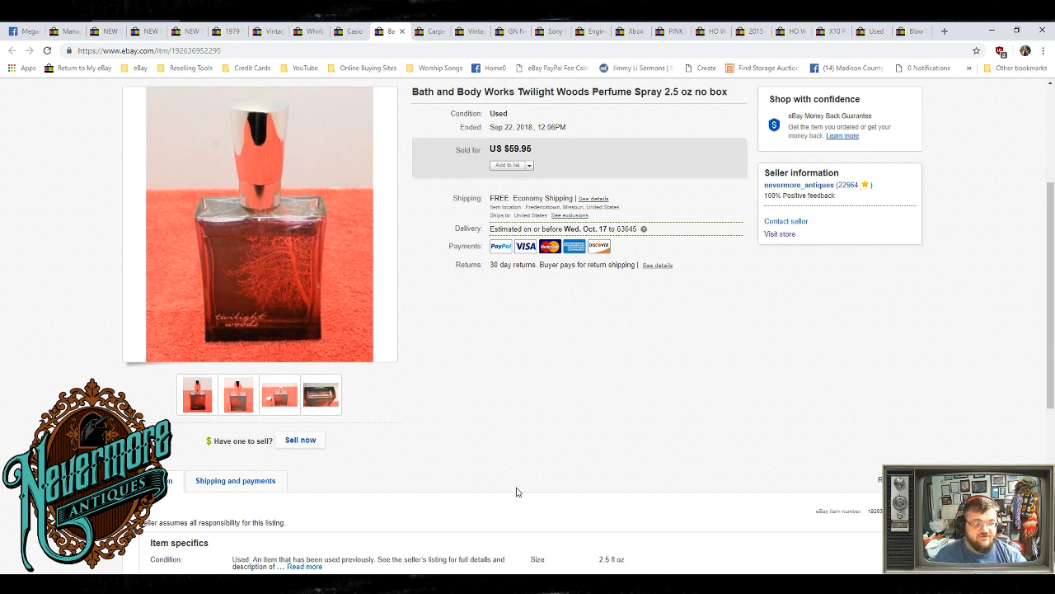
mouse_move(494, 452)
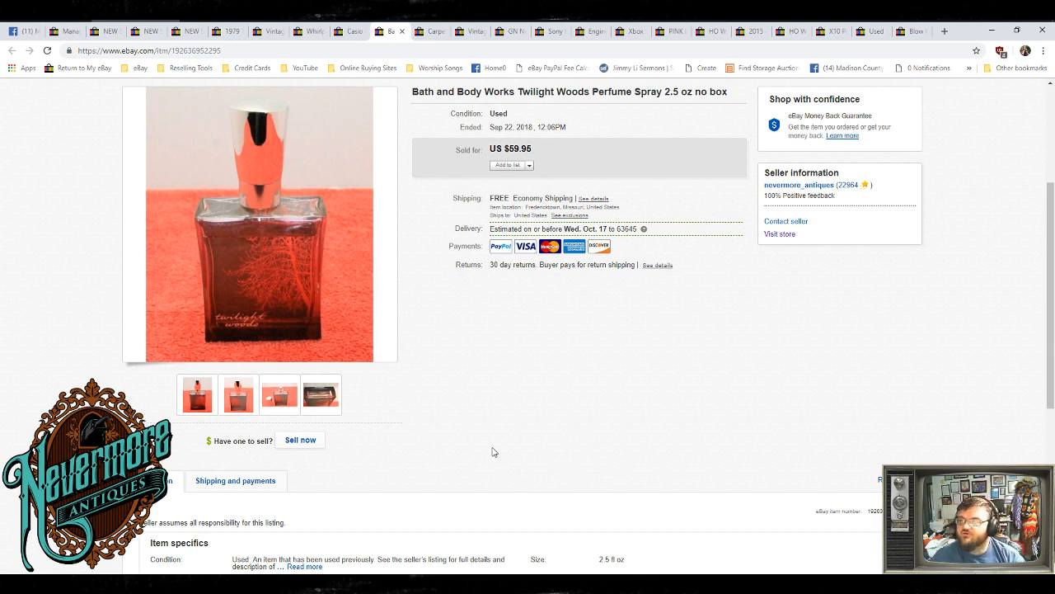
- View the Casio FX-CG50 Prizm graphing calculator listing at $65.95 with 7 sold
click(348, 31)
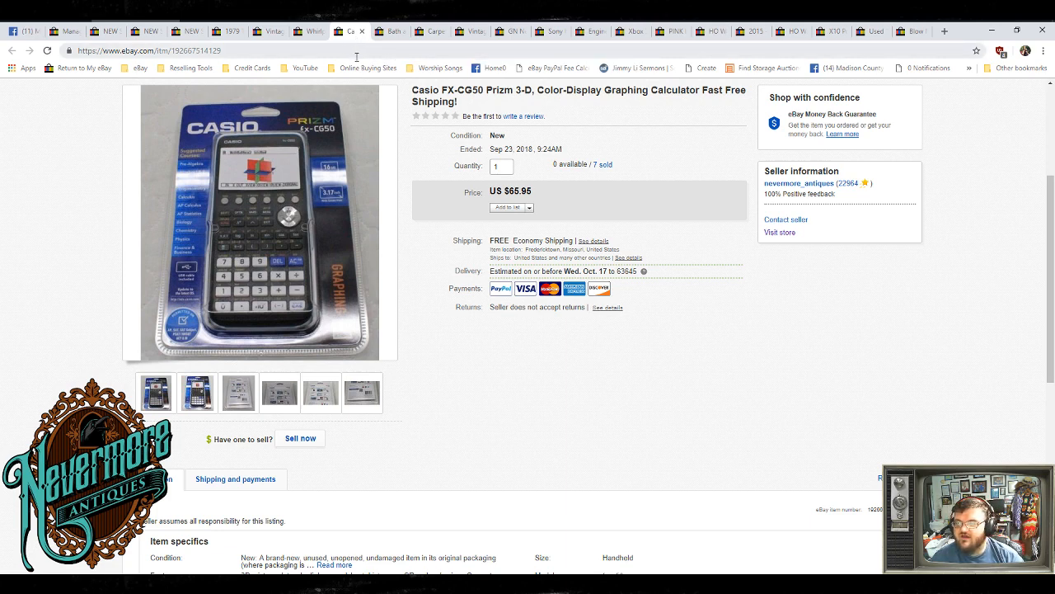
mouse_move(601, 192)
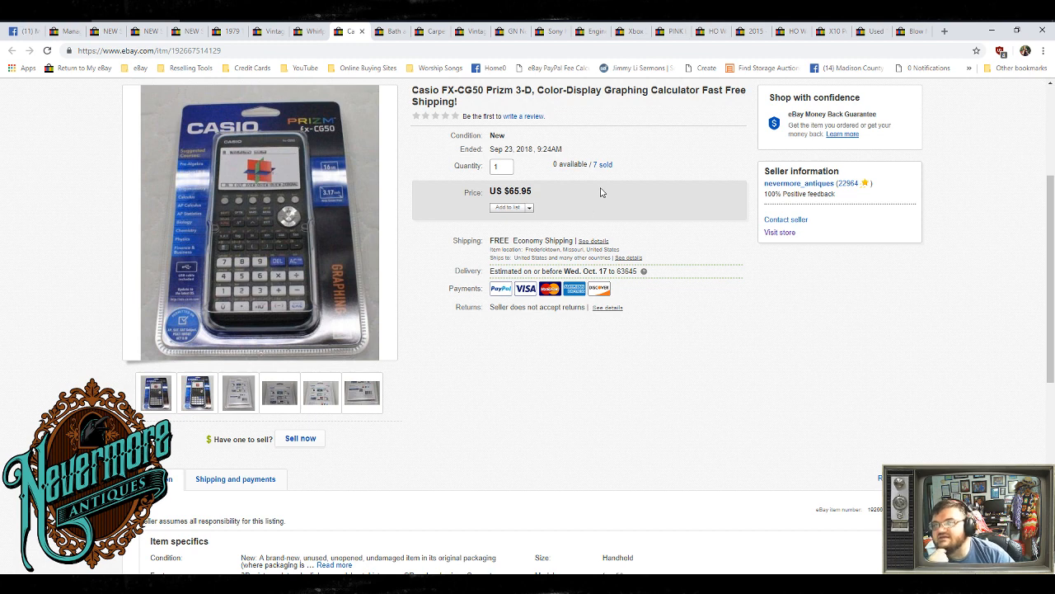
mouse_move(578, 184)
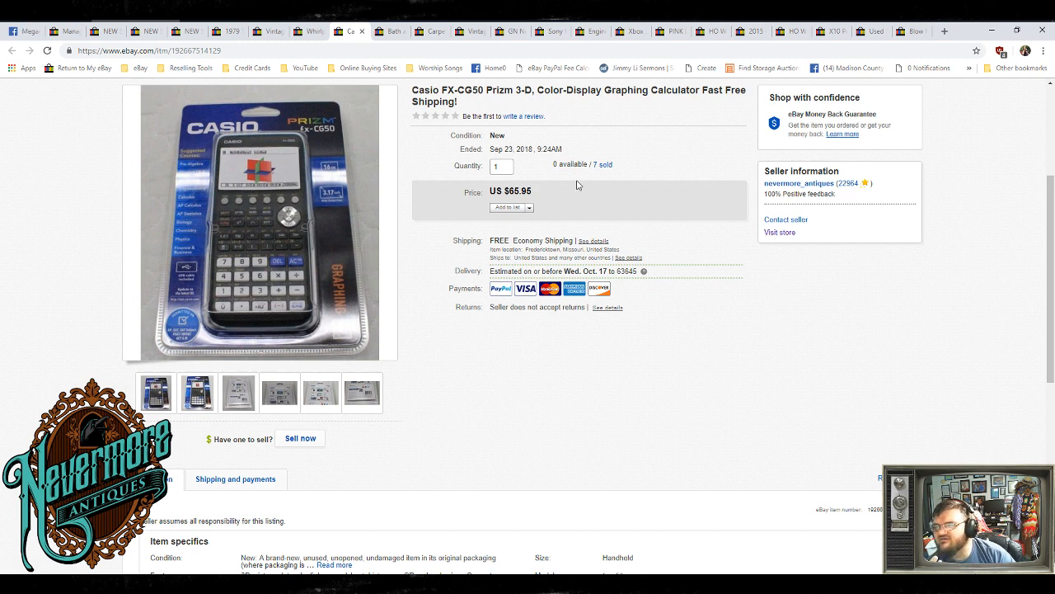
mouse_move(567, 188)
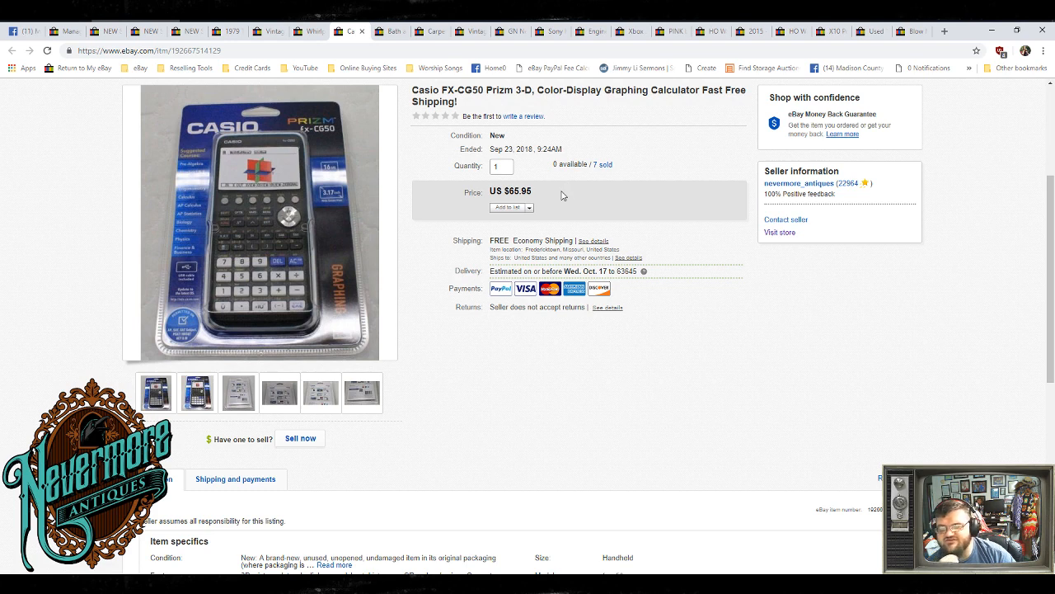
mouse_move(621, 195)
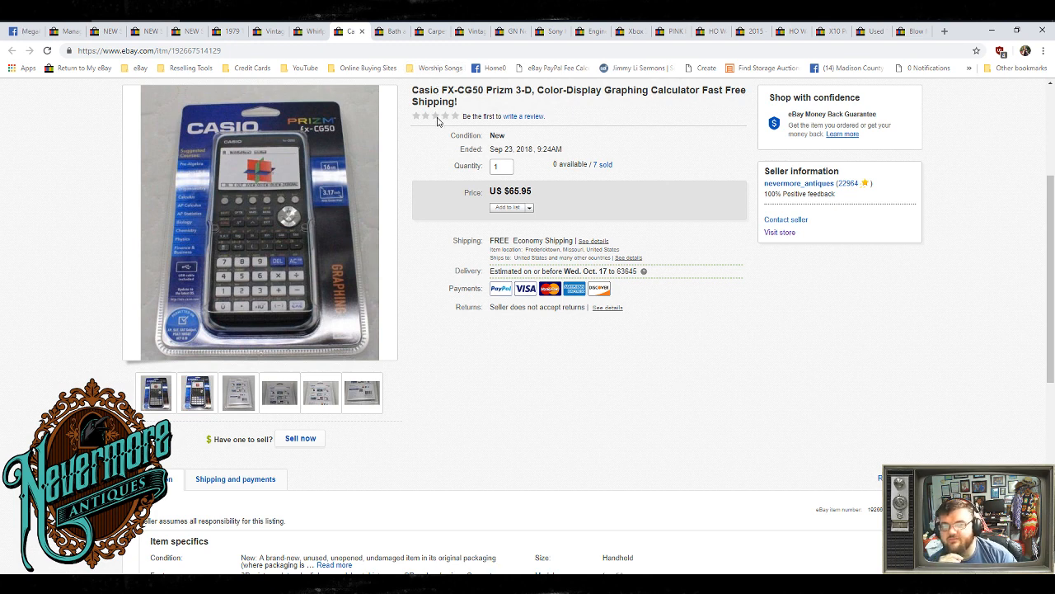
- View the sold Whirlpool automatic ice maker kit listing at $69.95
click(309, 31)
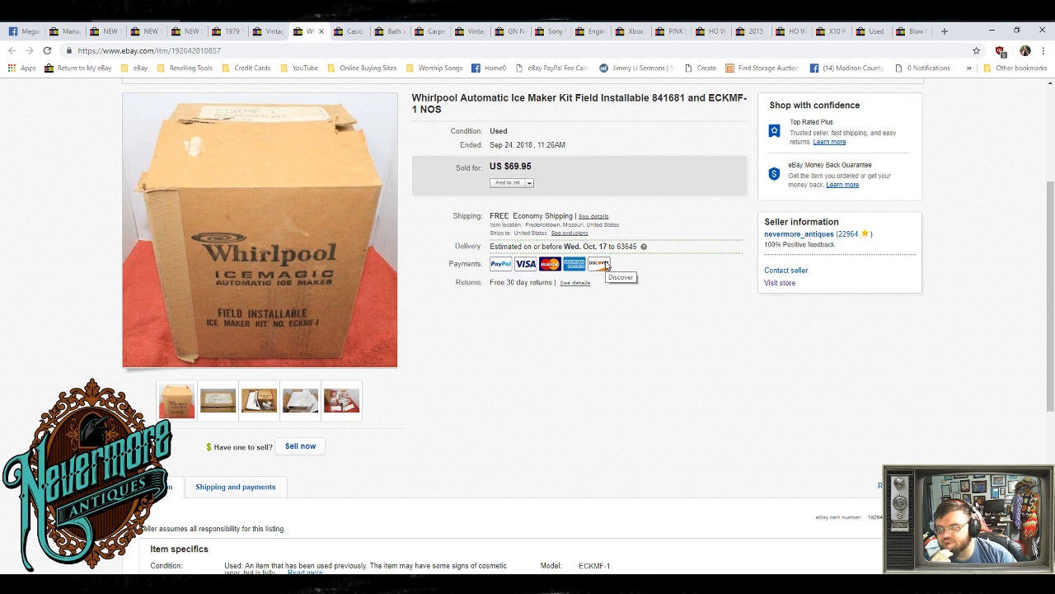
mouse_move(276, 33)
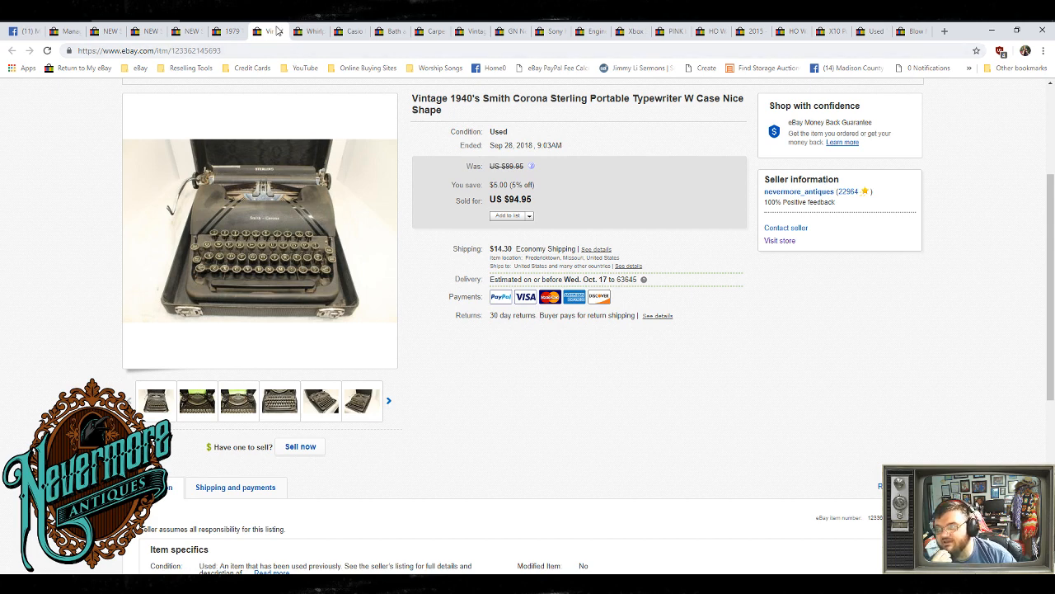
- View the sold 1979 Open Bible NASB listing at $114.50 and its listing info with 103 page views
click(227, 31)
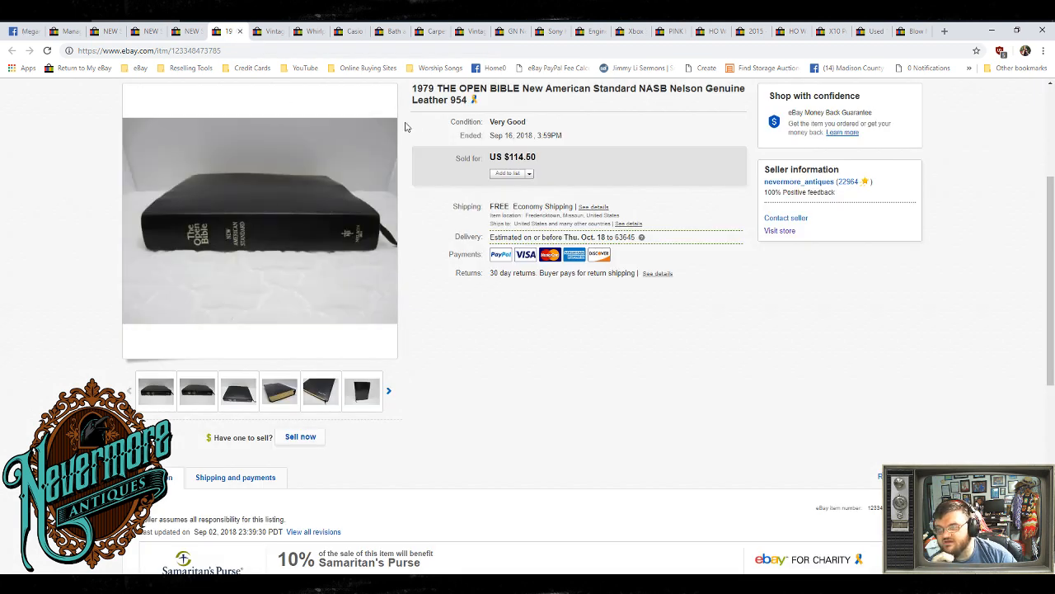
mouse_move(476, 100)
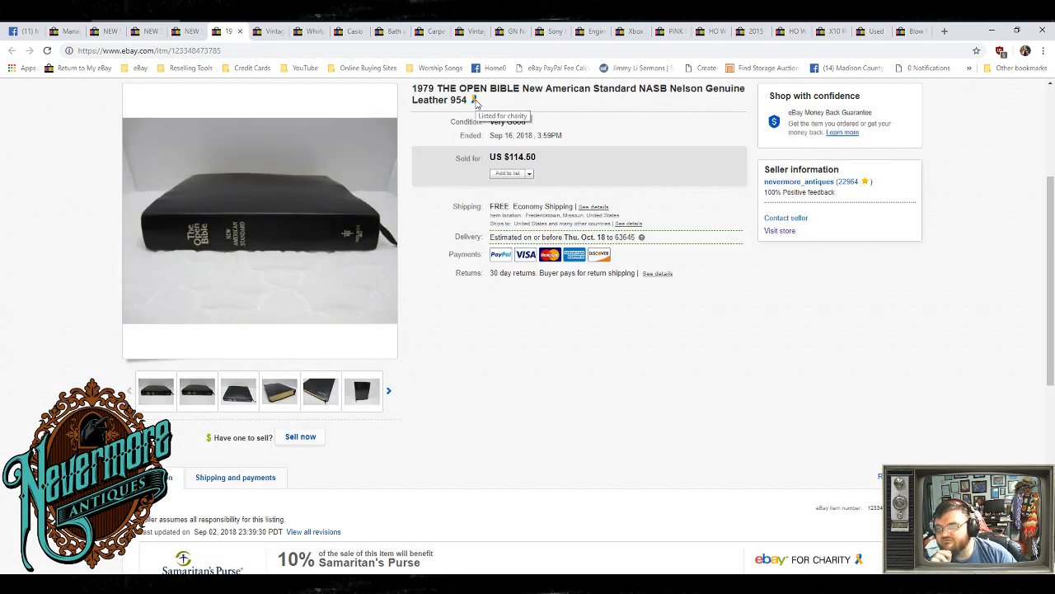
mouse_move(509, 394)
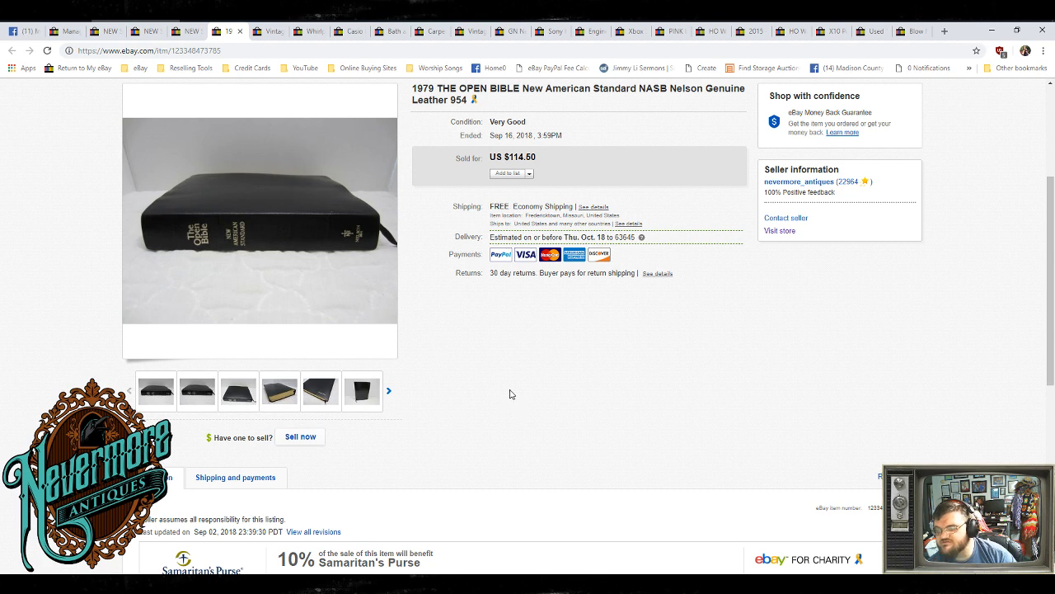
scroll(down, 3)
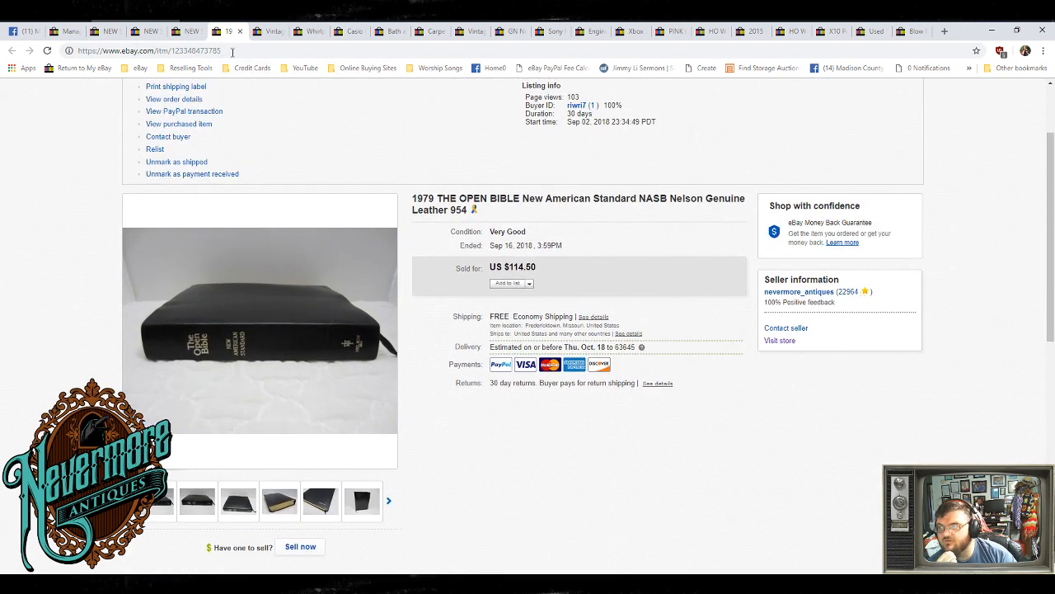
mouse_move(379, 188)
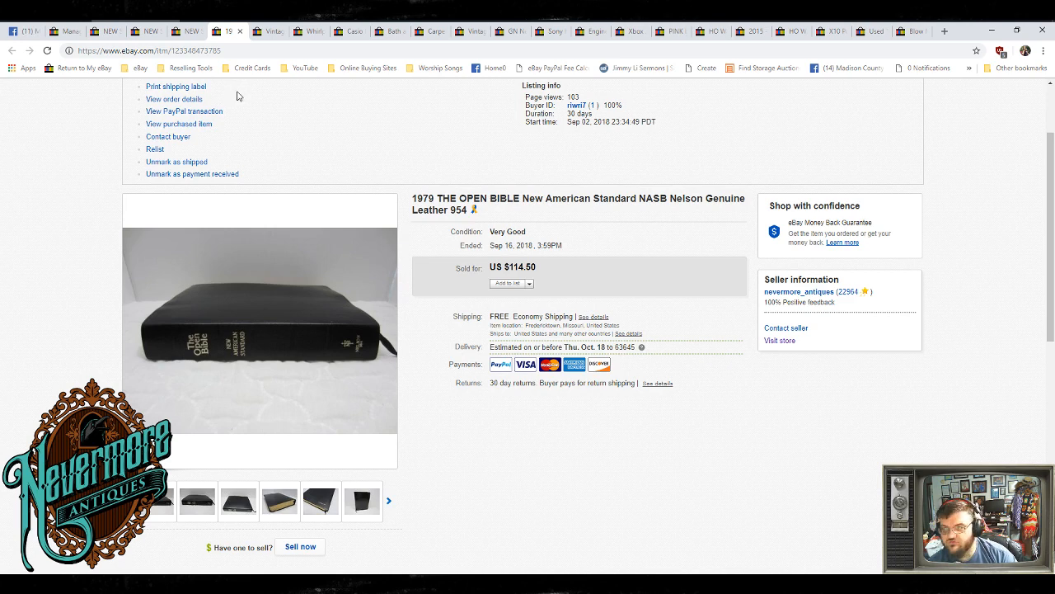
- Compare the $110 and $124.95 coral pink TI-84 Plus CE listings, ending on the $124.95 one with 7 sold
click(188, 31)
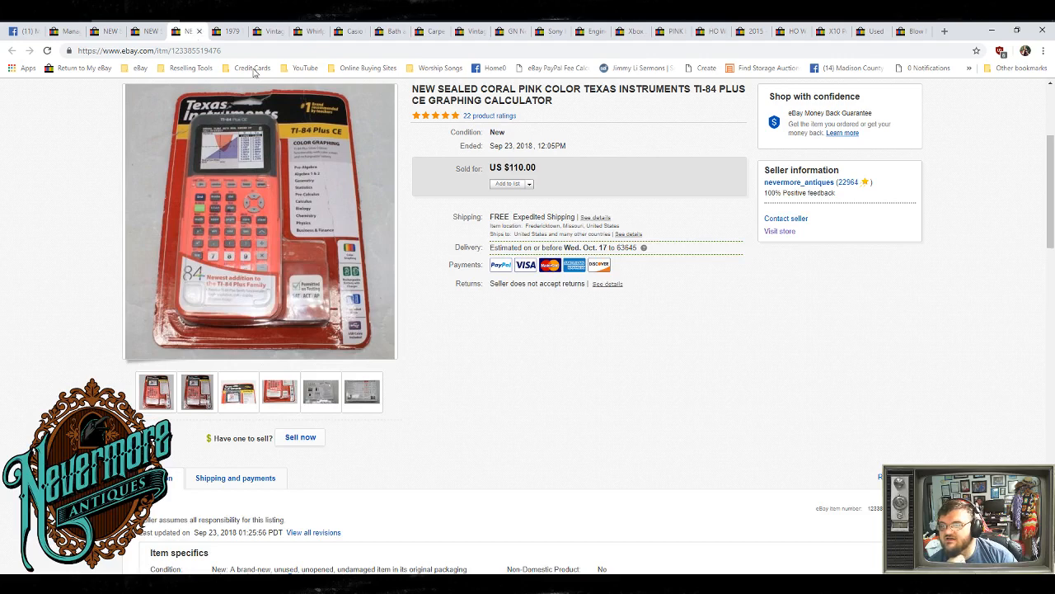
mouse_move(556, 395)
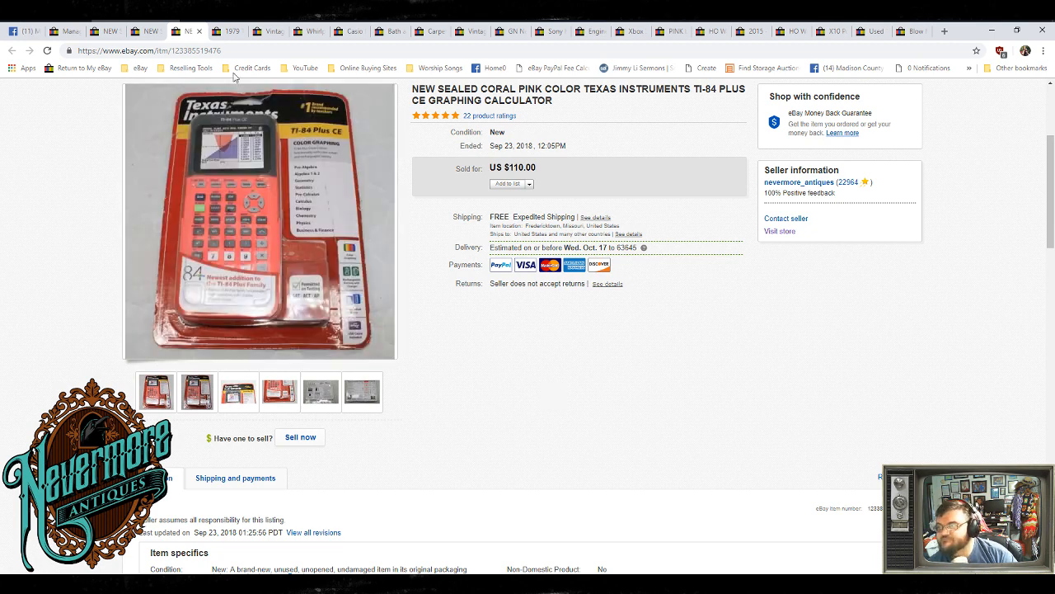
click(148, 31)
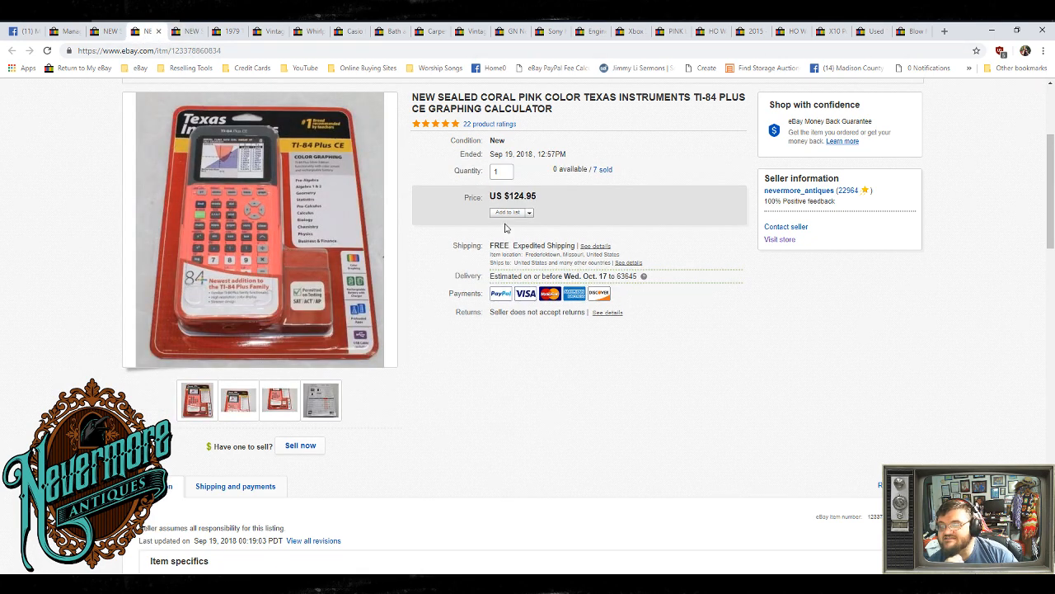
mouse_move(542, 241)
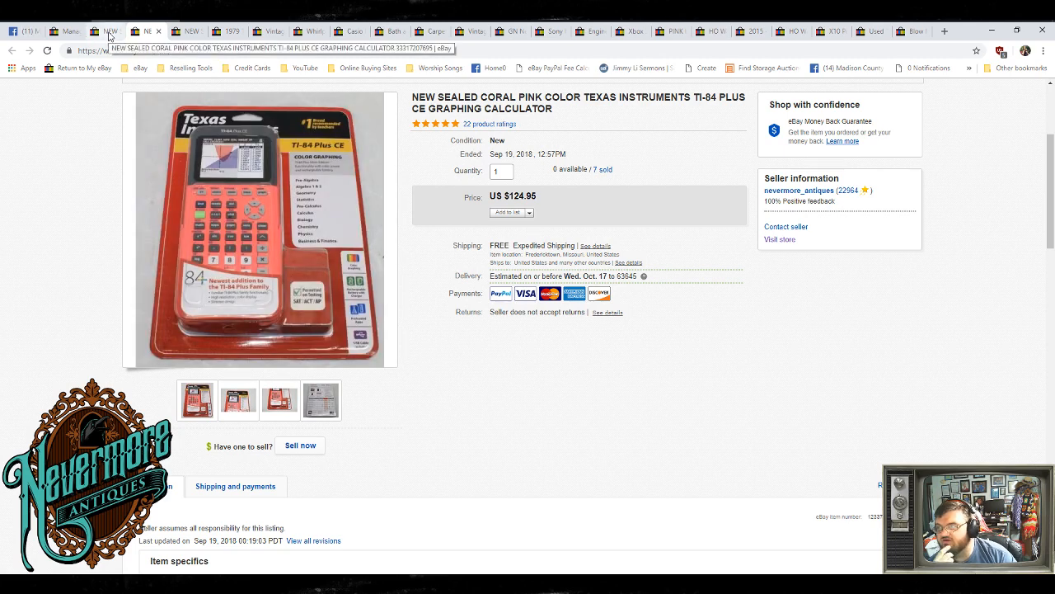
click(144, 31)
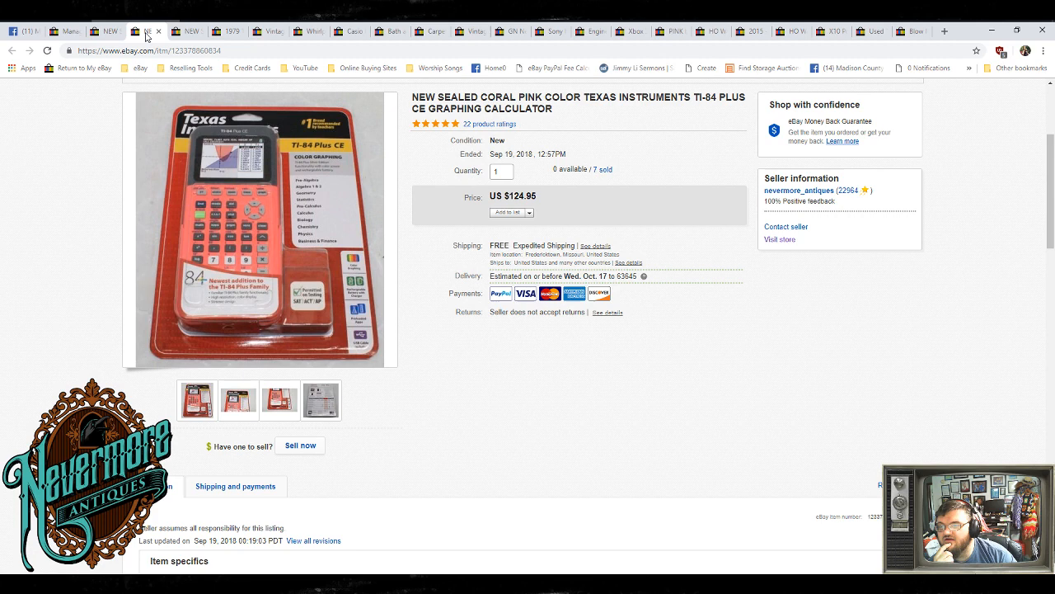
click(148, 30)
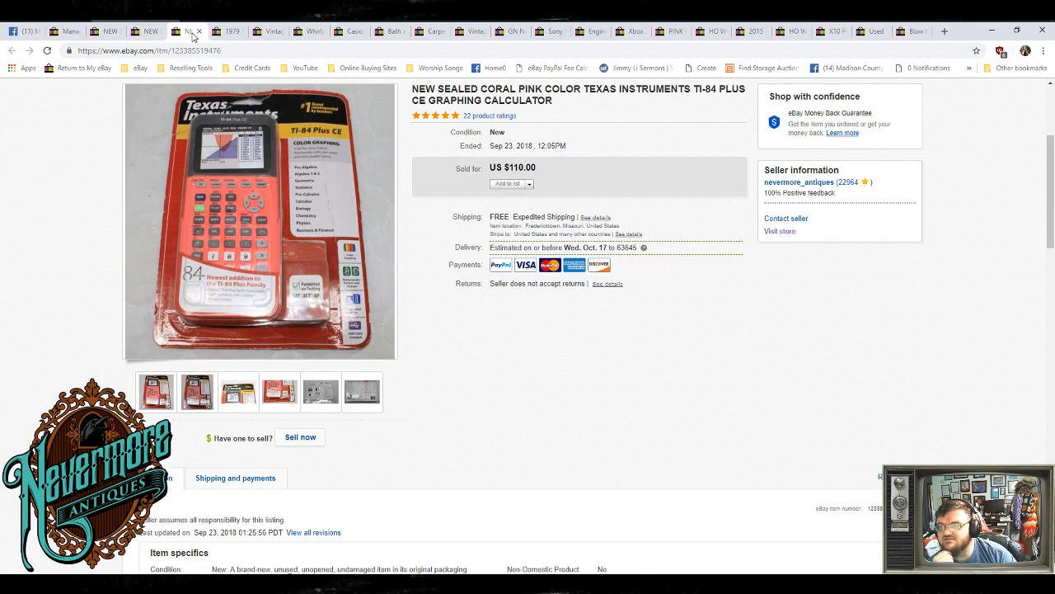
click(150, 30)
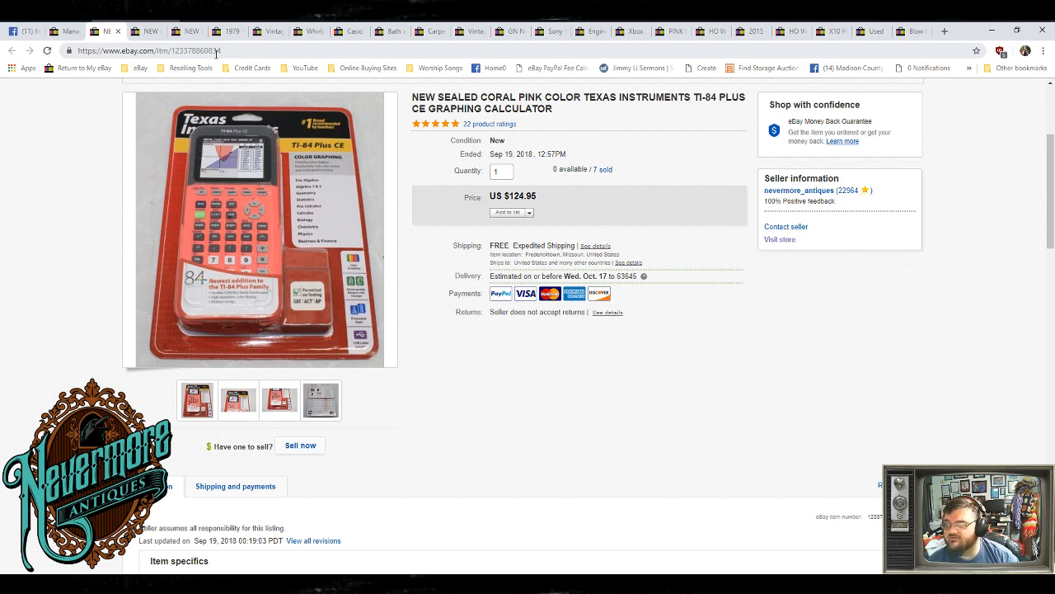
mouse_move(361, 207)
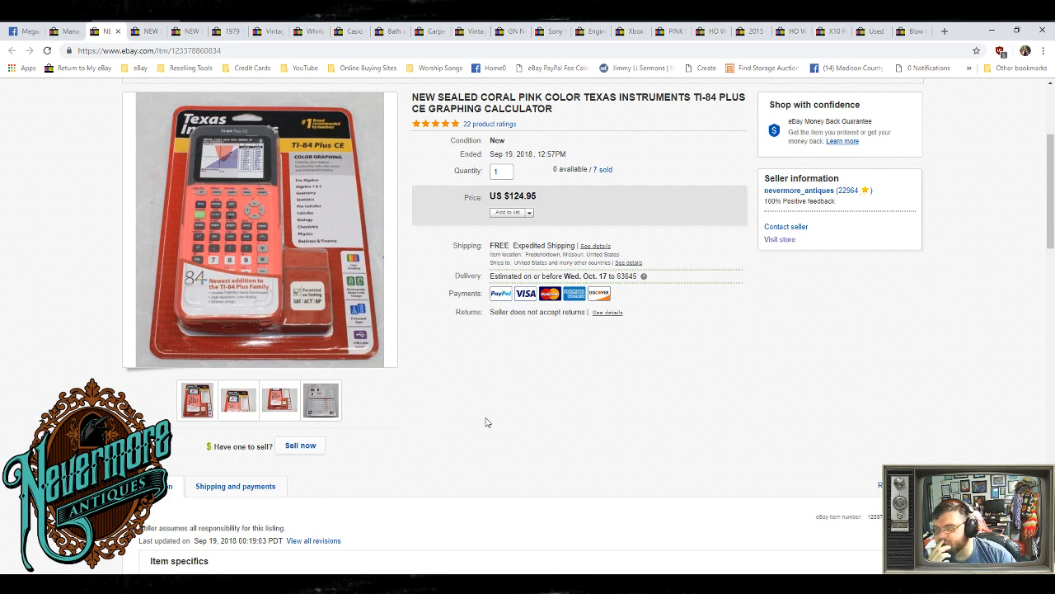
mouse_move(485, 421)
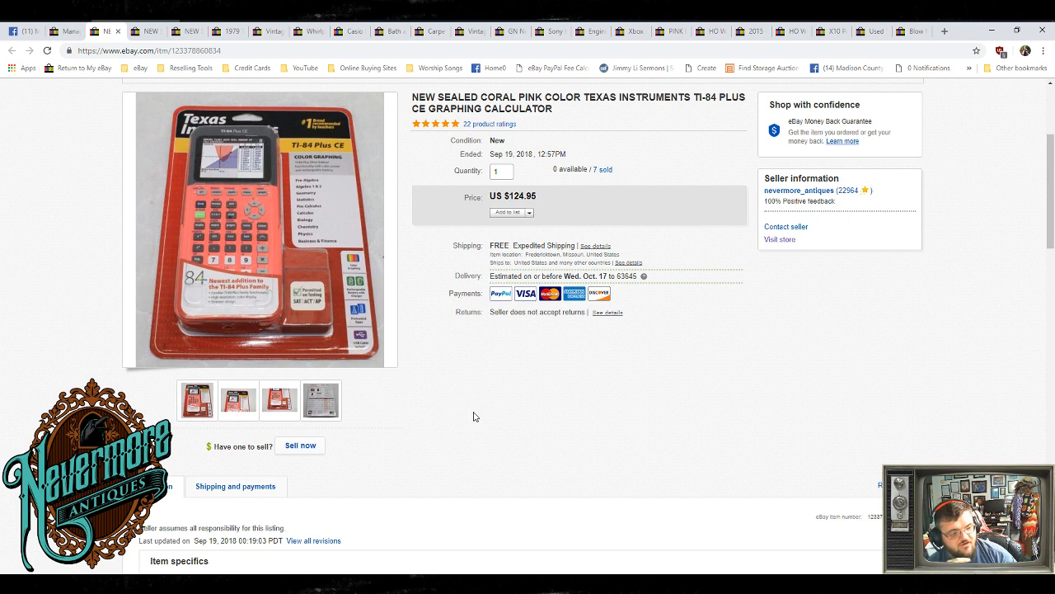
mouse_move(467, 411)
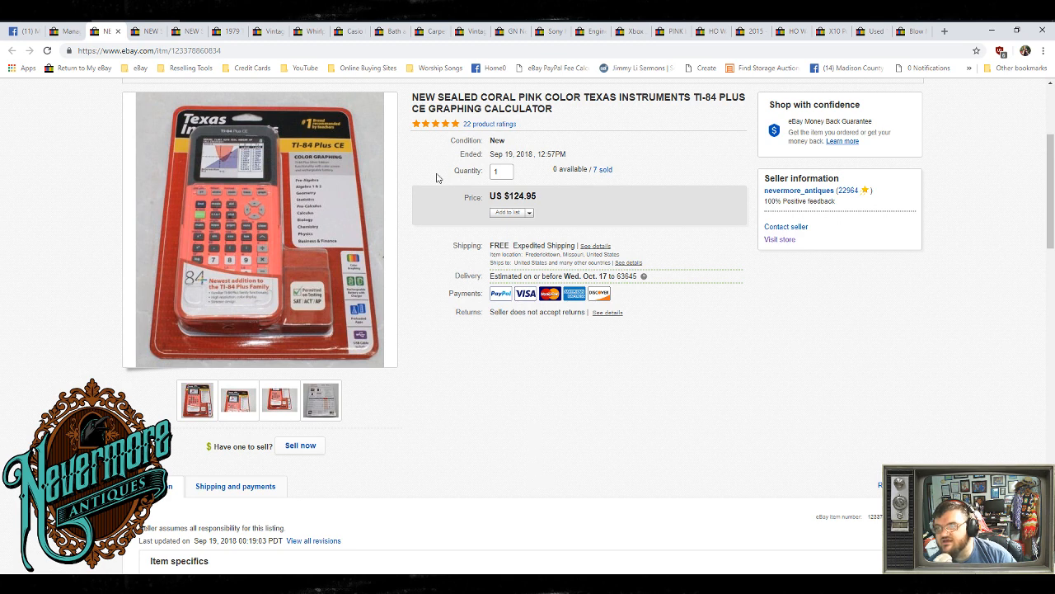
mouse_move(400, 65)
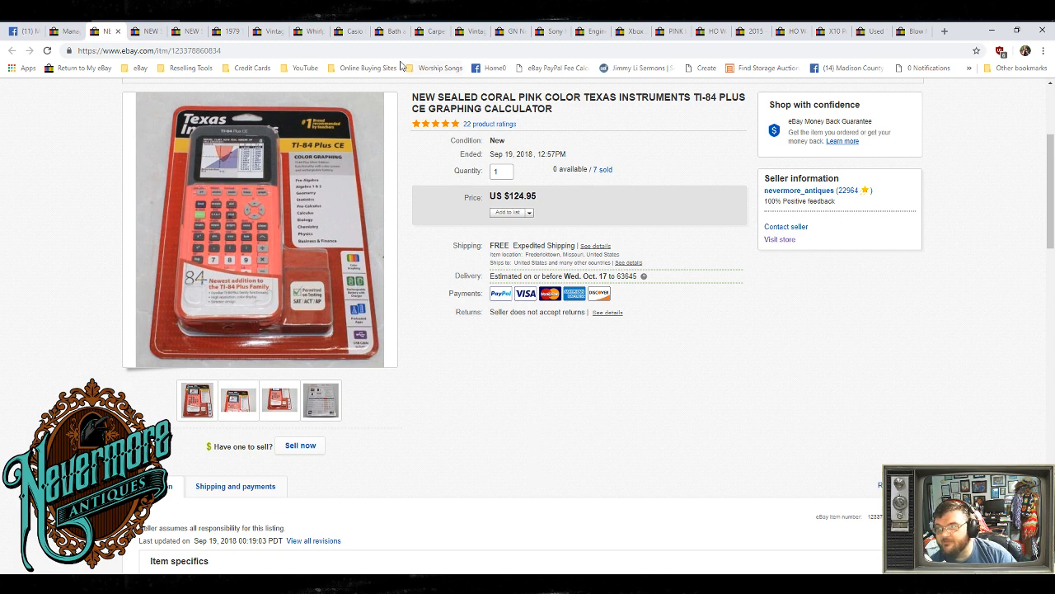
mouse_move(333, 87)
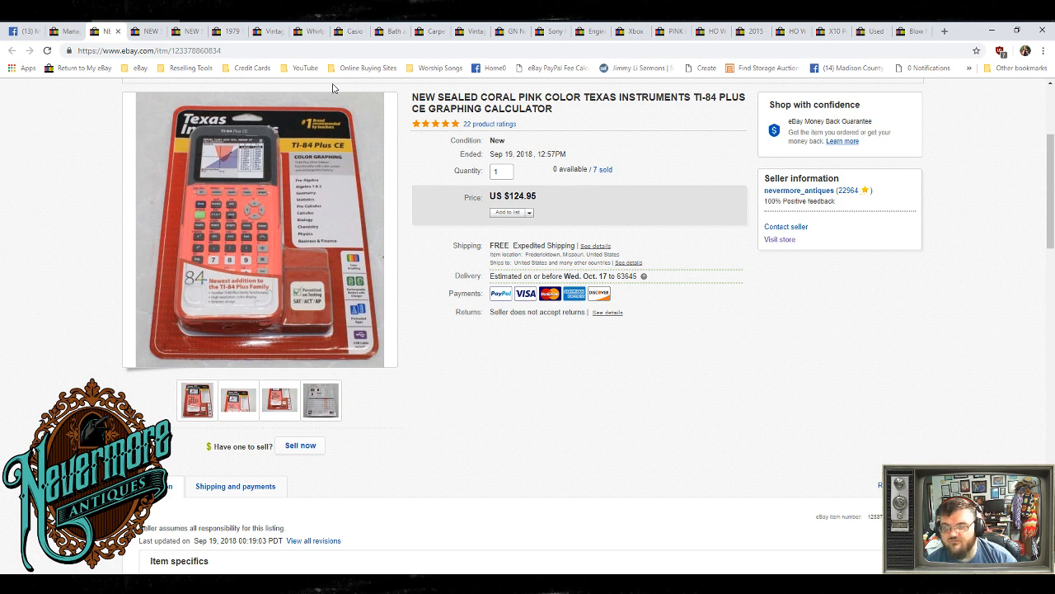
mouse_move(440, 352)
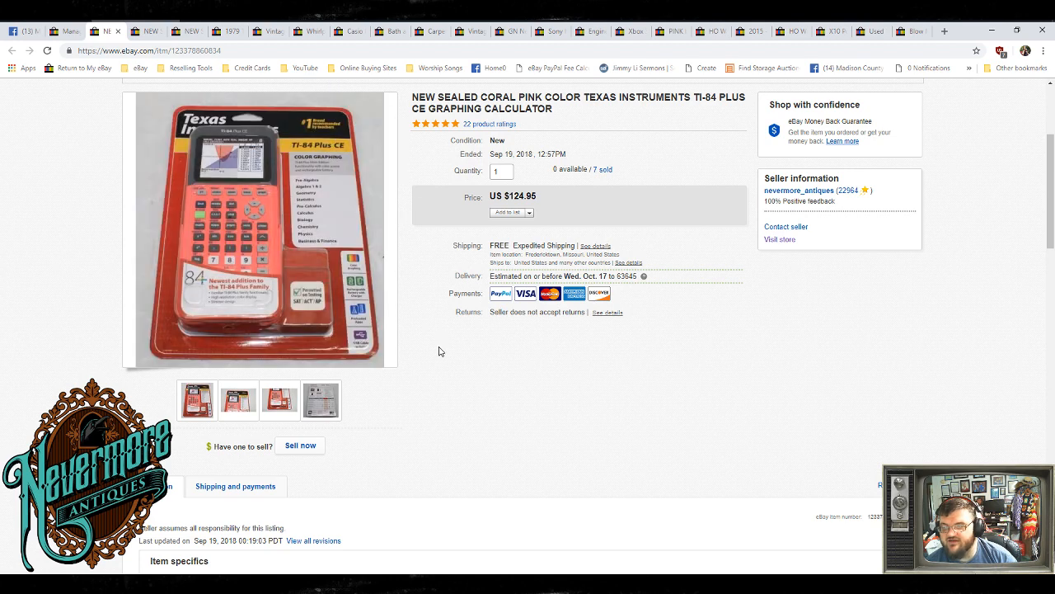
mouse_move(543, 309)
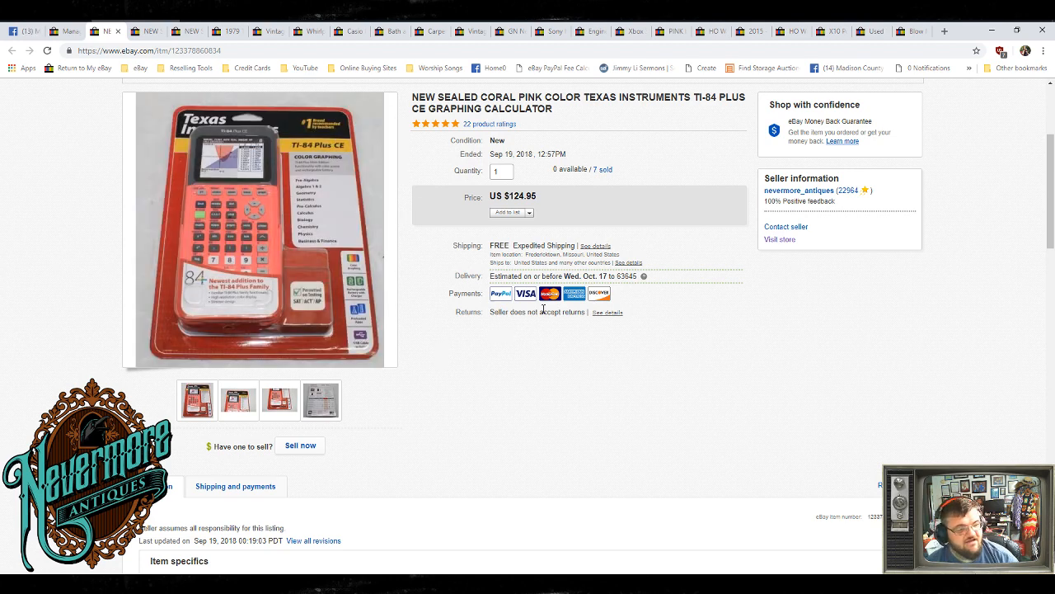